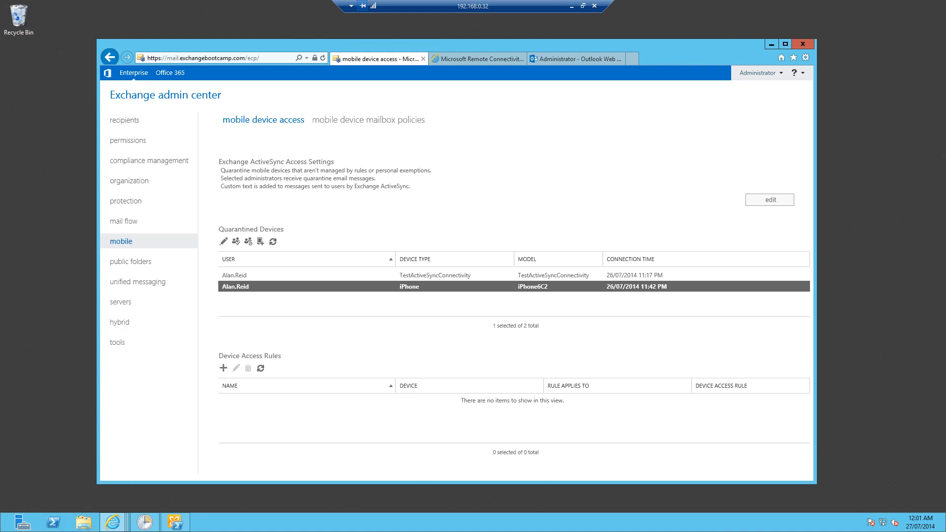
{"action": "mouse_move", "coordinate": [22, 359]}
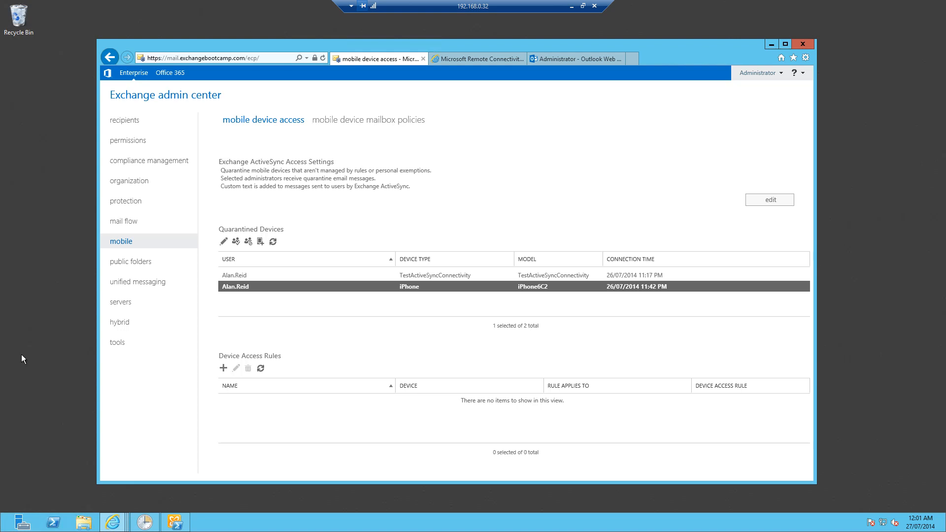
{"action": "mouse_move", "coordinate": [359, 218]}
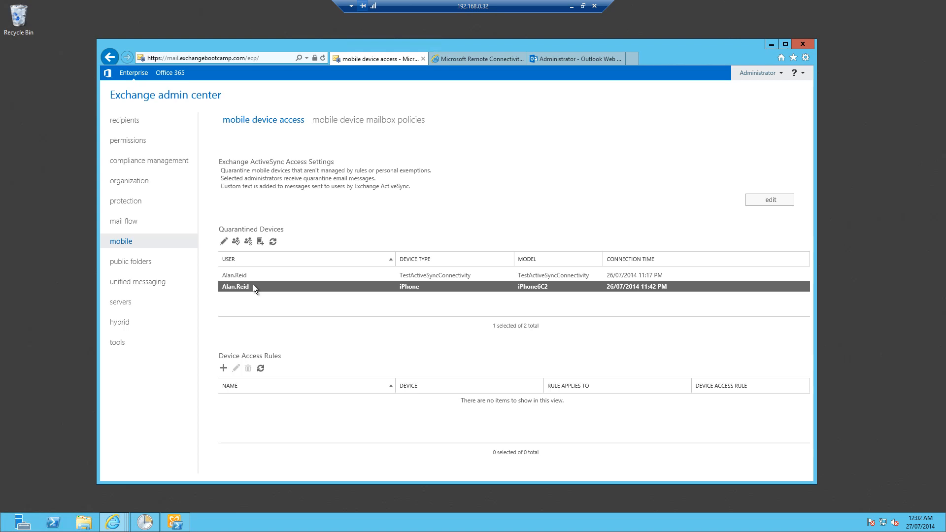
{"action": "mouse_move", "coordinate": [258, 278]}
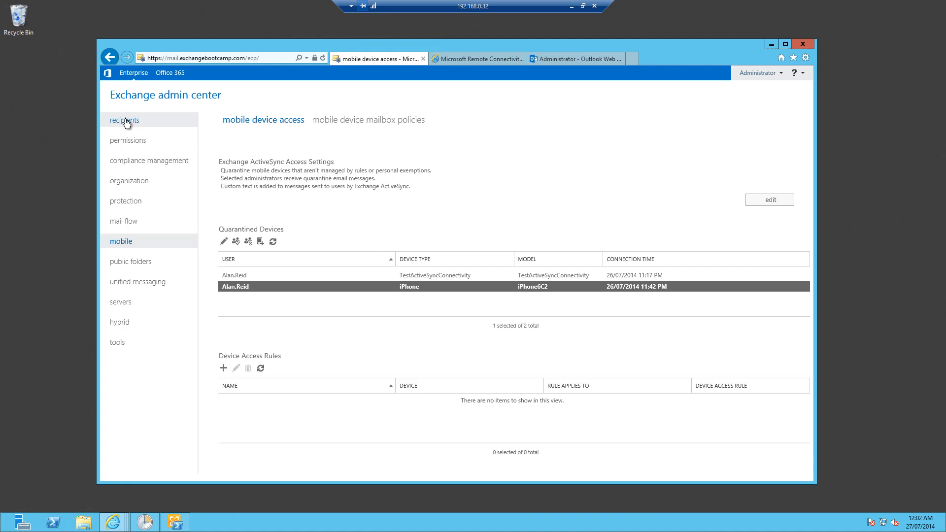
Delete the TestActiveSyncConnectivity device from Alan Reid's mobile device details and save
{"action": "left_click", "coordinate": [124, 120]}
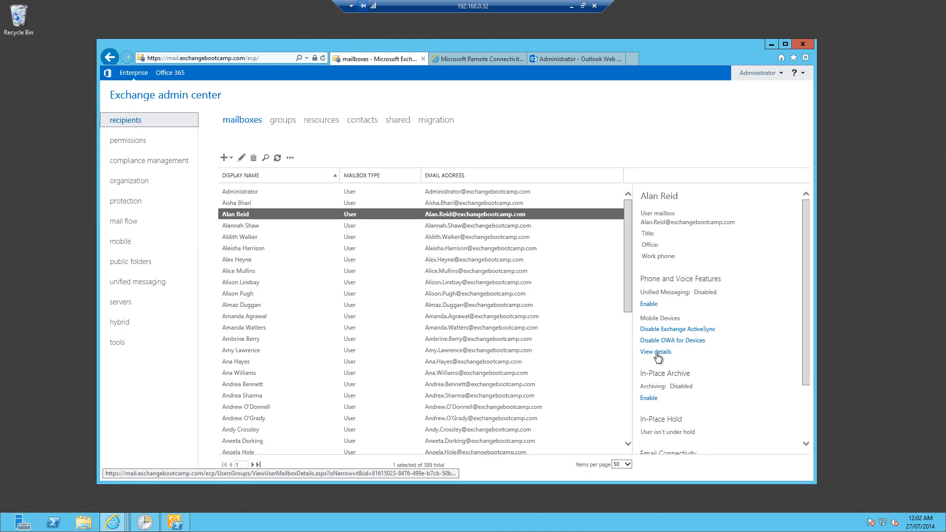
{"action": "left_click", "coordinate": [656, 351]}
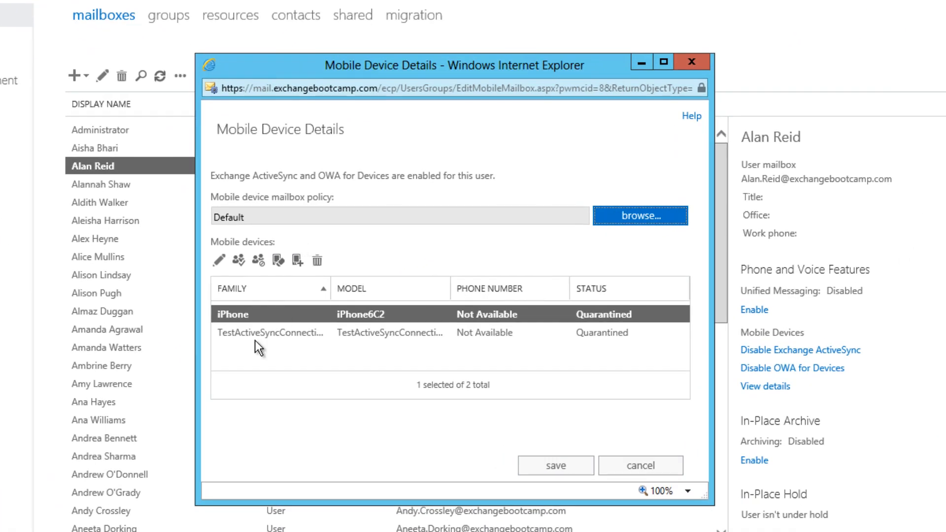
{"action": "left_click", "coordinate": [269, 333]}
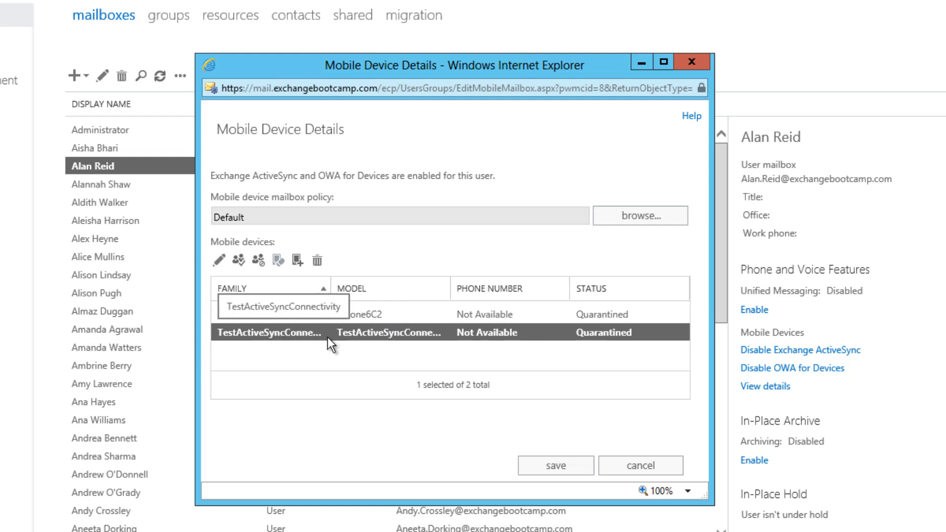
{"action": "mouse_move", "coordinate": [322, 326]}
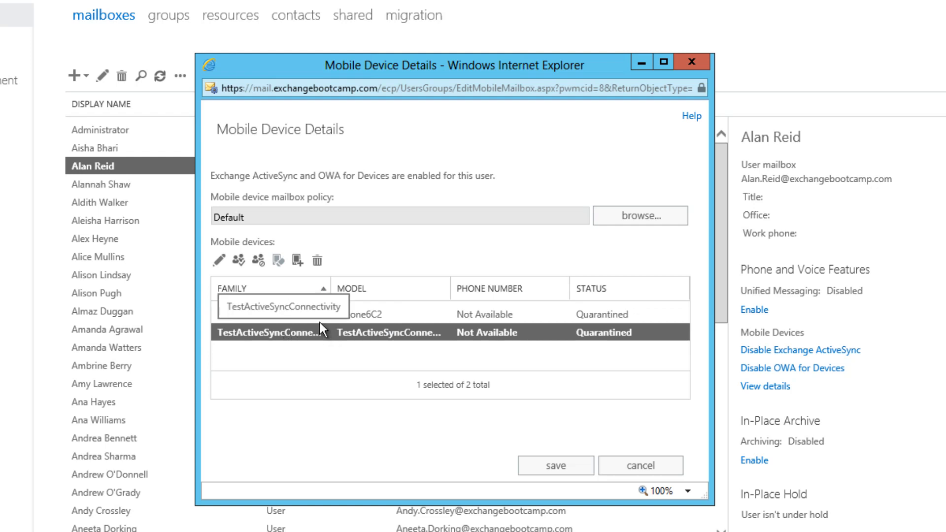
{"action": "mouse_move", "coordinate": [318, 260]}
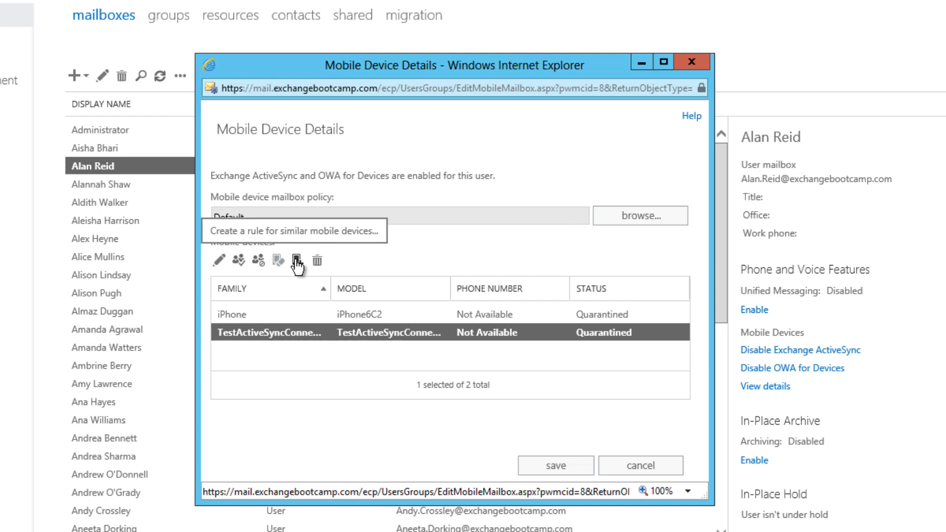
{"action": "mouse_move", "coordinate": [277, 260]}
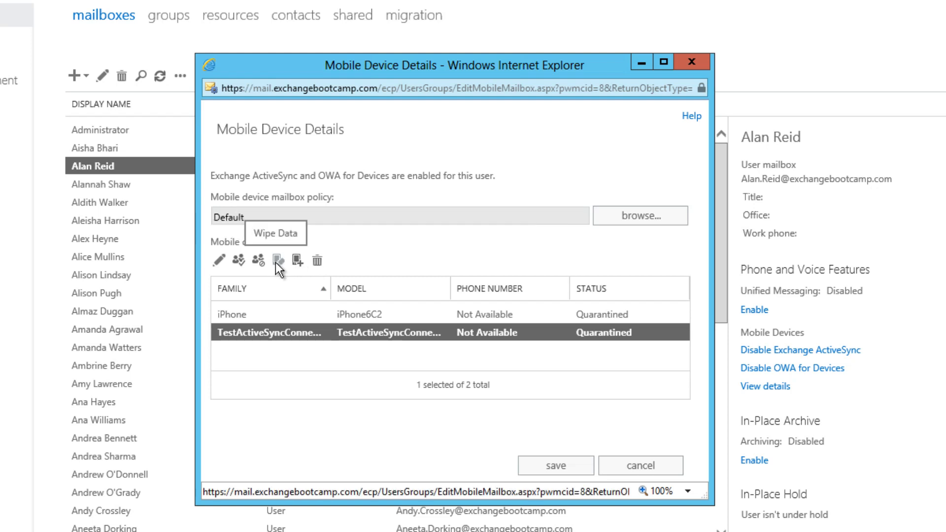
{"action": "mouse_move", "coordinate": [282, 272]}
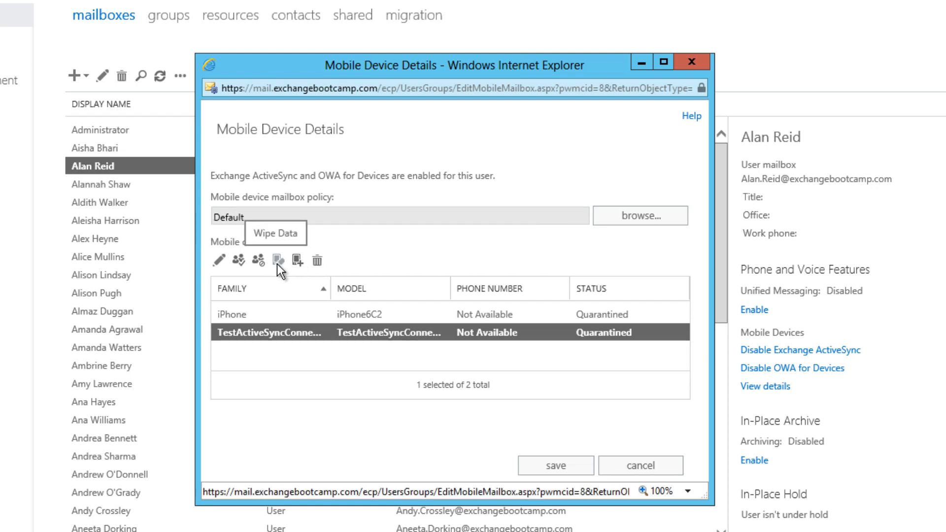
{"action": "mouse_move", "coordinate": [288, 272]}
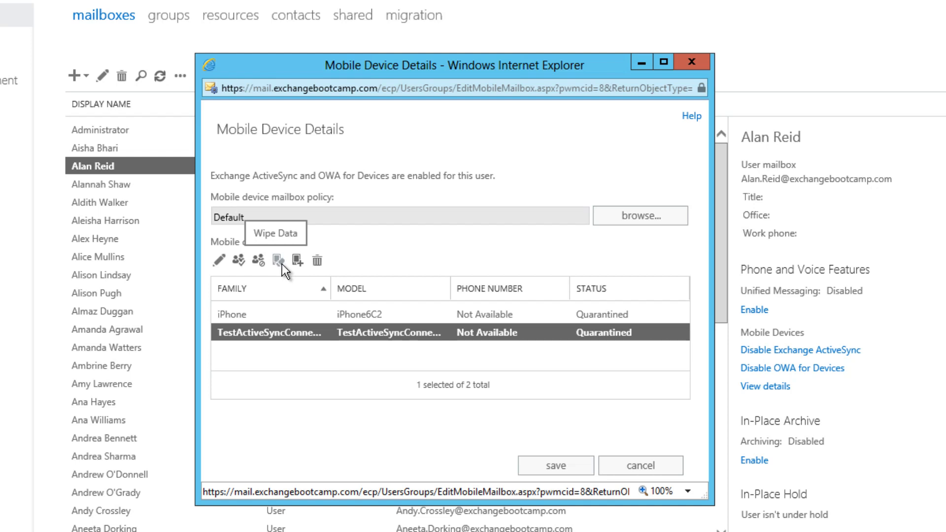
{"action": "mouse_move", "coordinate": [317, 268]}
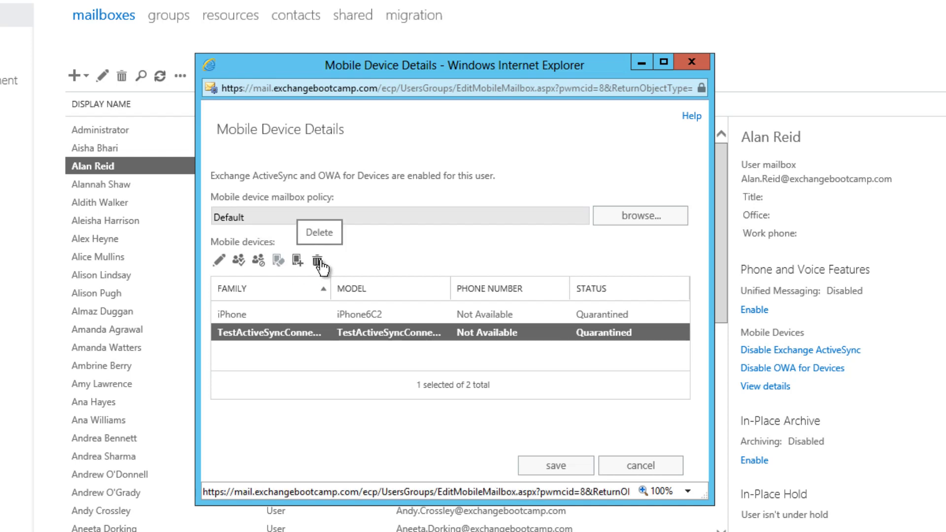
{"action": "left_click", "coordinate": [317, 261]}
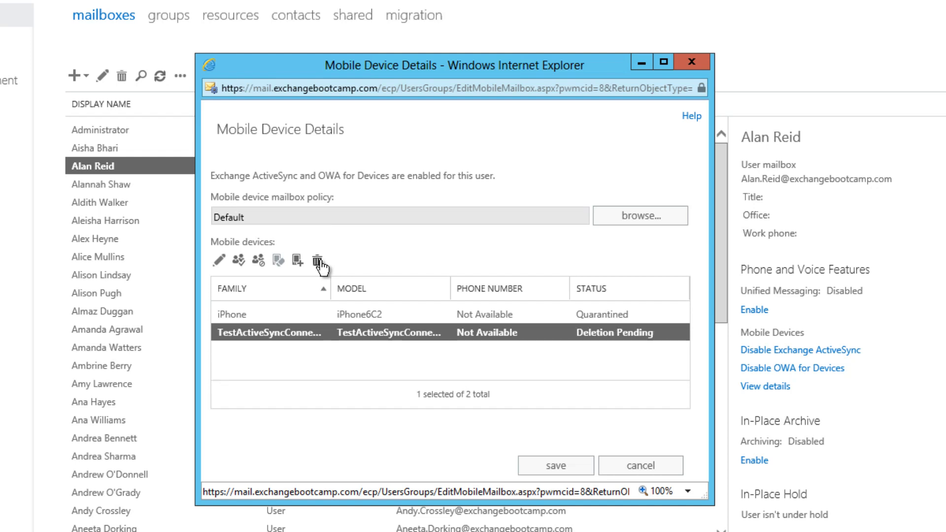
{"action": "left_click", "coordinate": [317, 260]}
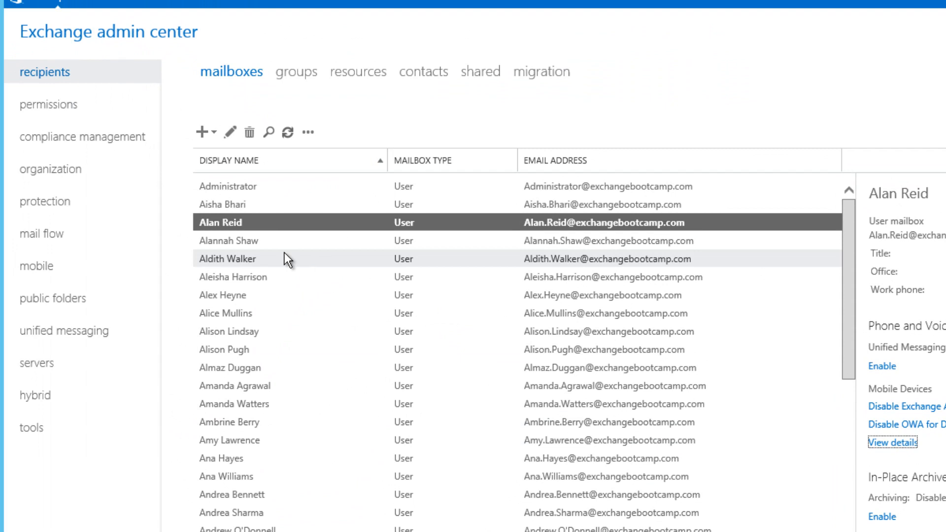
{"action": "left_click", "coordinate": [35, 266]}
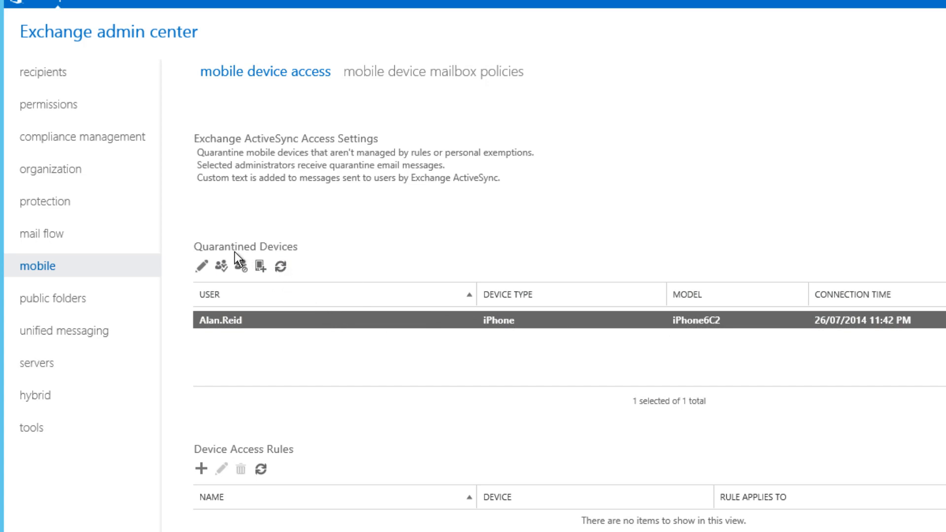
{"action": "mouse_move", "coordinate": [317, 274]}
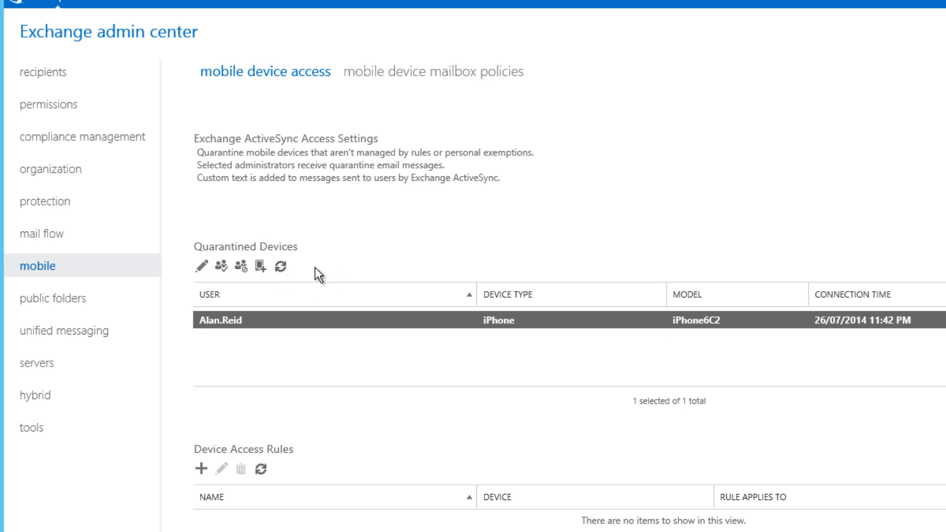
{"action": "mouse_move", "coordinate": [270, 333]}
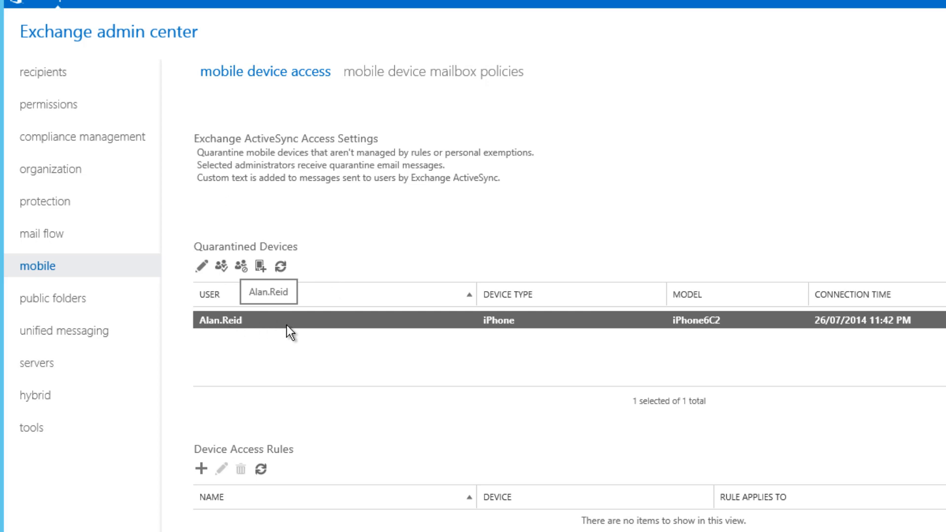
{"action": "mouse_move", "coordinate": [479, 326]}
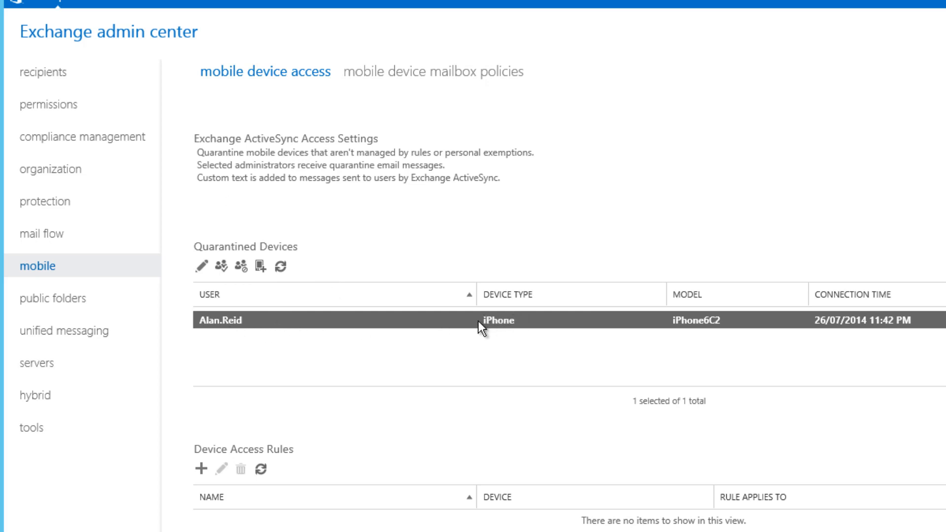
{"action": "mouse_move", "coordinate": [666, 343]}
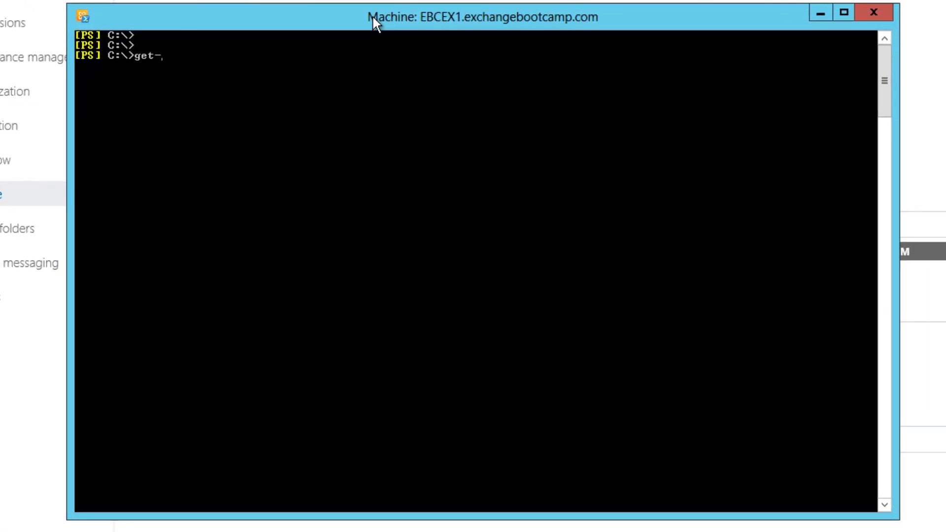
{"action": "type", "text": "mobi"}
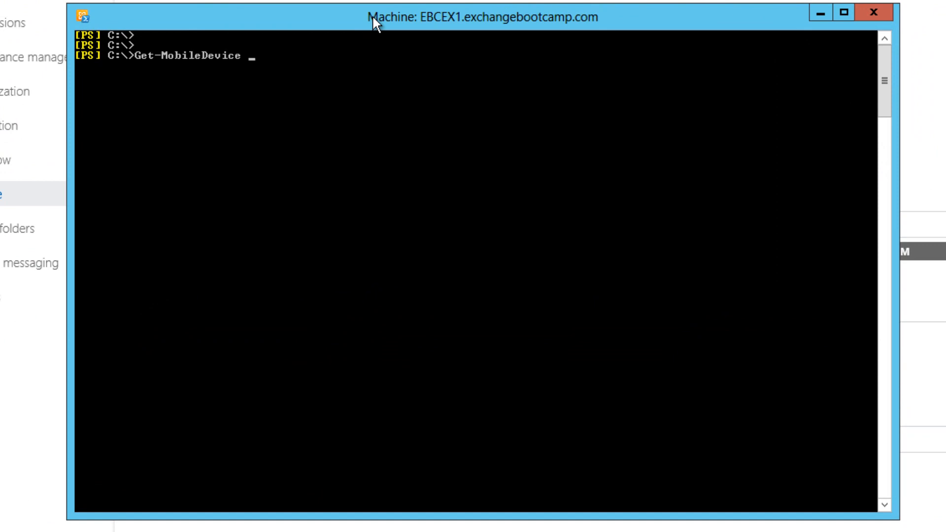
{"action": "type", "text": "-Mailbox alan.r"}
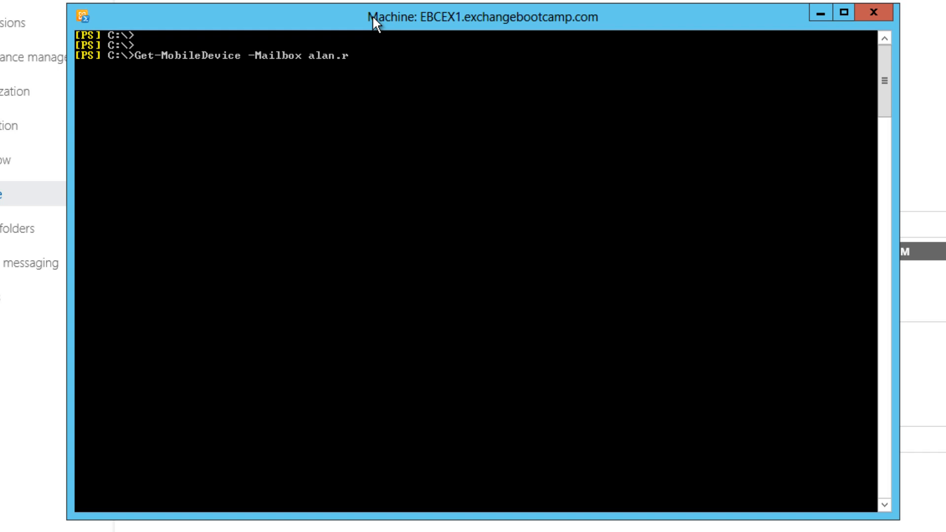
{"action": "type", "text": "eid"}
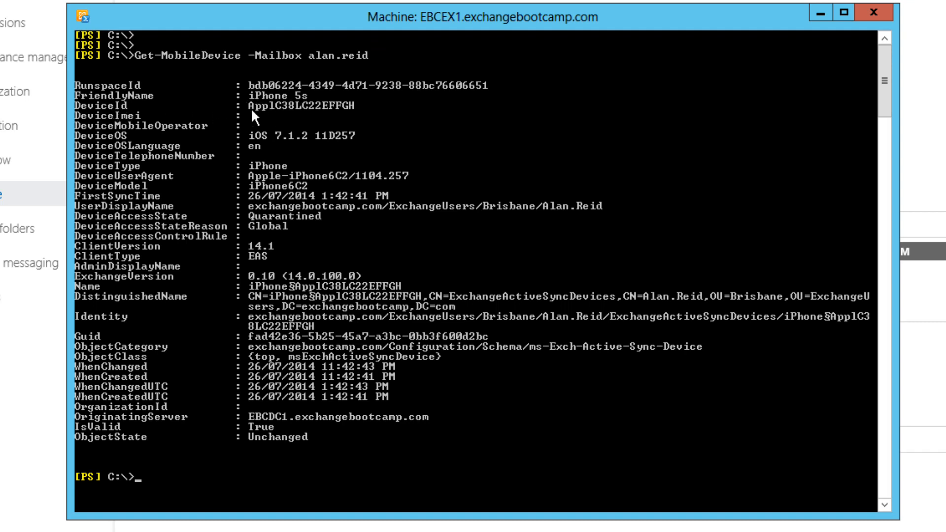
{"action": "mouse_move", "coordinate": [253, 223]}
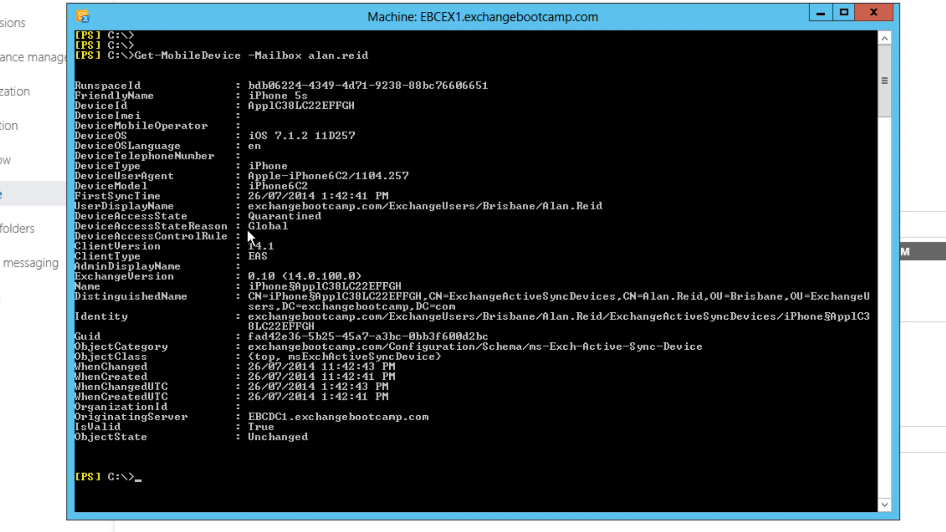
{"action": "mouse_move", "coordinate": [293, 238]}
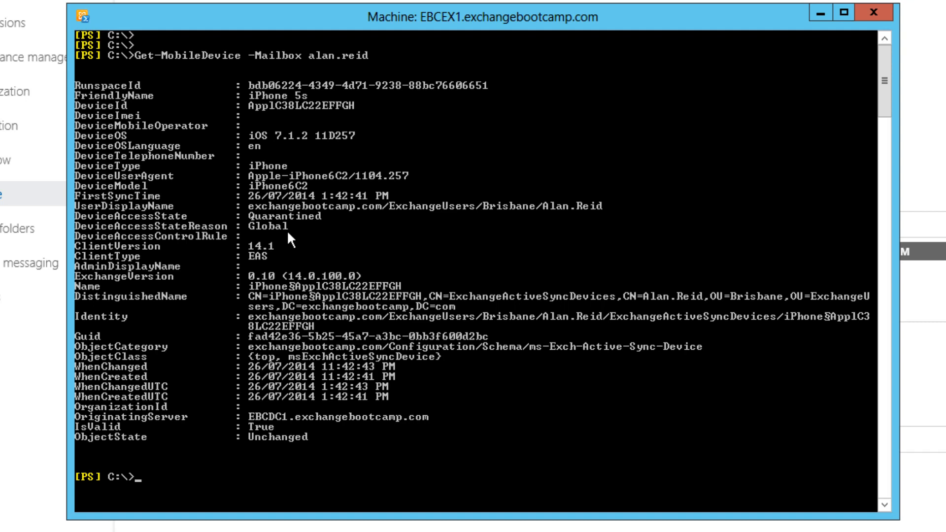
{"action": "mouse_move", "coordinate": [320, 30]}
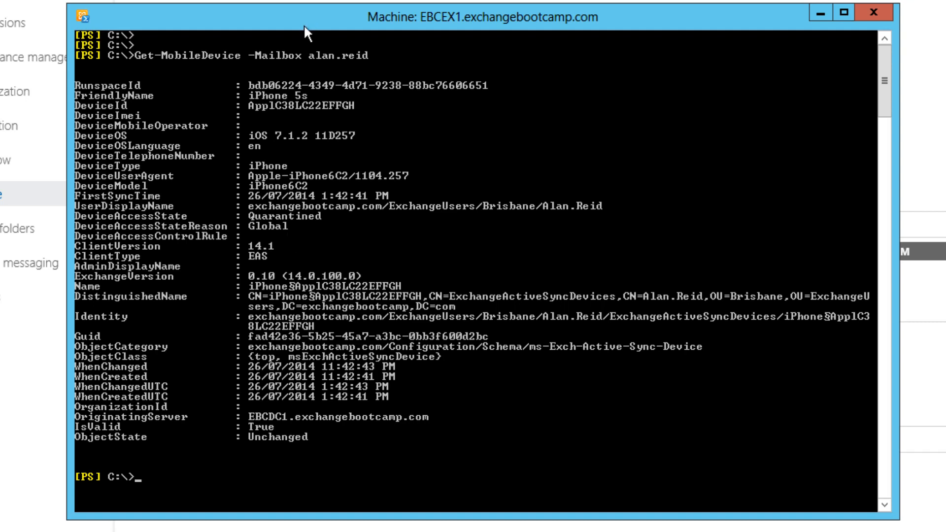
{"action": "mouse_move", "coordinate": [245, 85]}
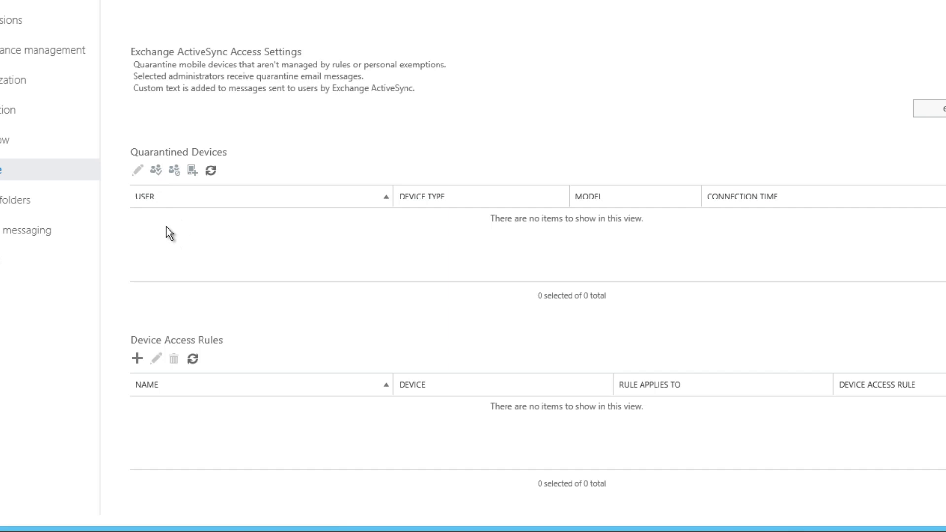
{"action": "mouse_move", "coordinate": [303, 182]}
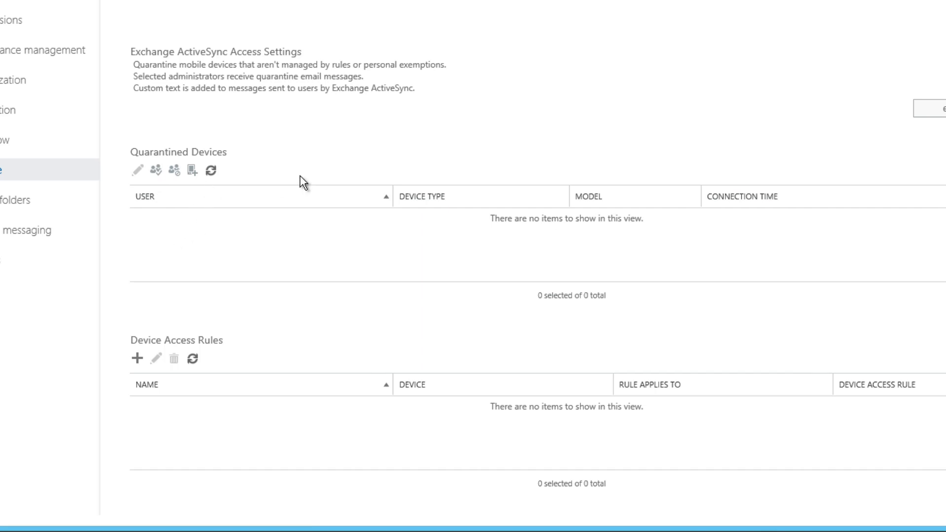
{"action": "mouse_move", "coordinate": [246, 225]}
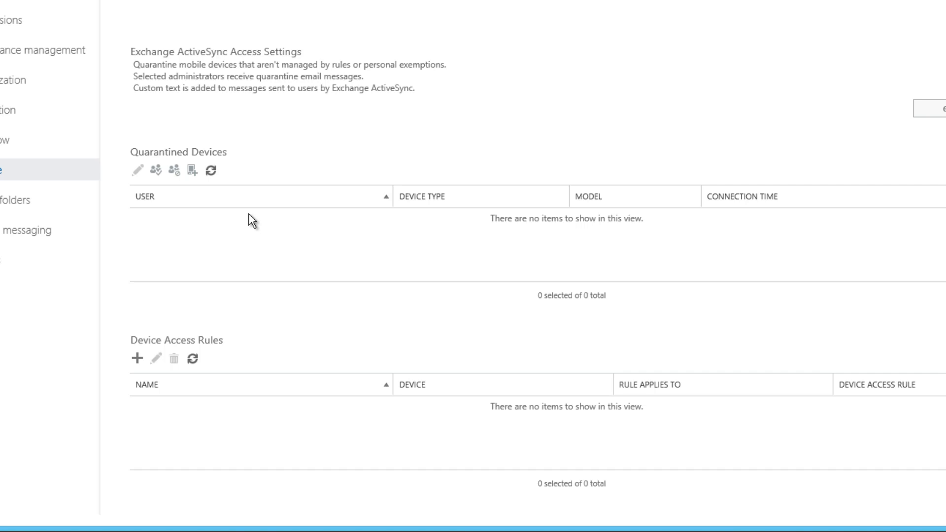
{"action": "mouse_move", "coordinate": [204, 233]}
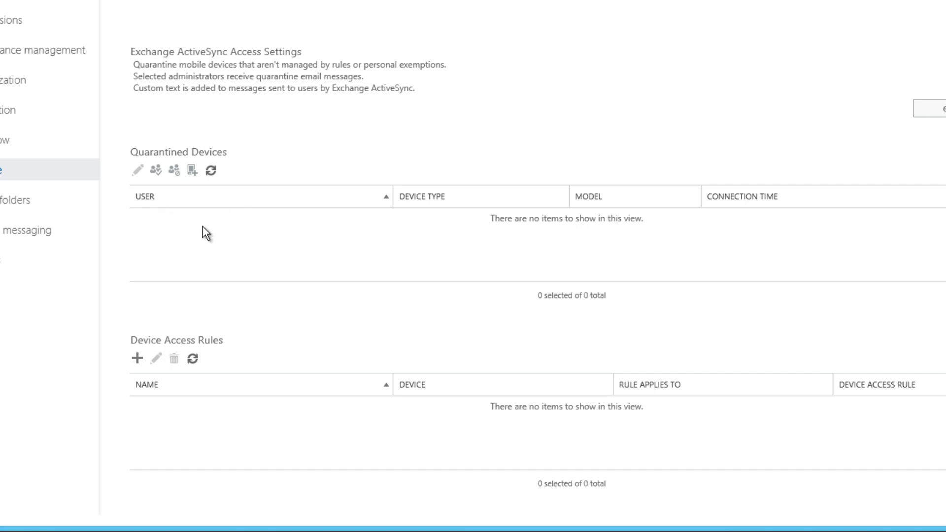
{"action": "mouse_move", "coordinate": [199, 228]}
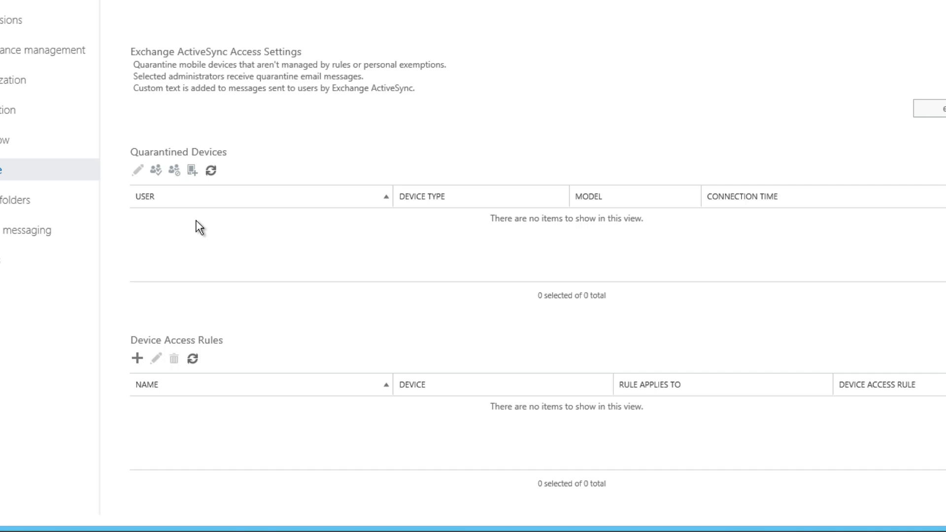
{"action": "mouse_move", "coordinate": [175, 230]}
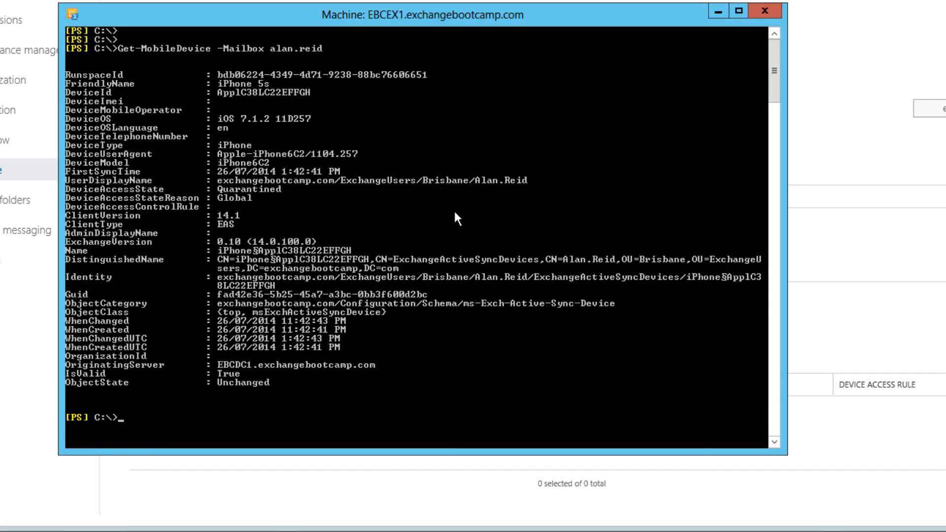
{"action": "type", "text": "Get-MobileDevice -Mailbox alan.reid"}
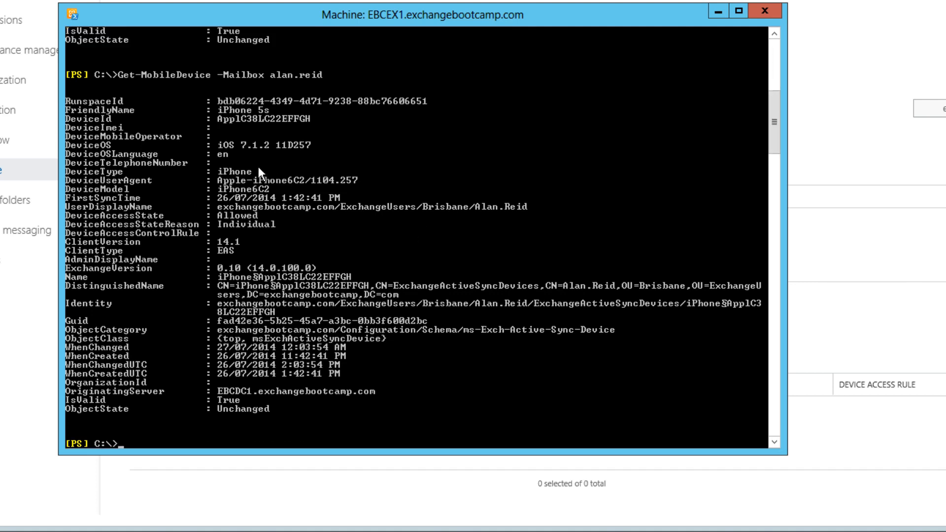
{"action": "mouse_move", "coordinate": [130, 218]}
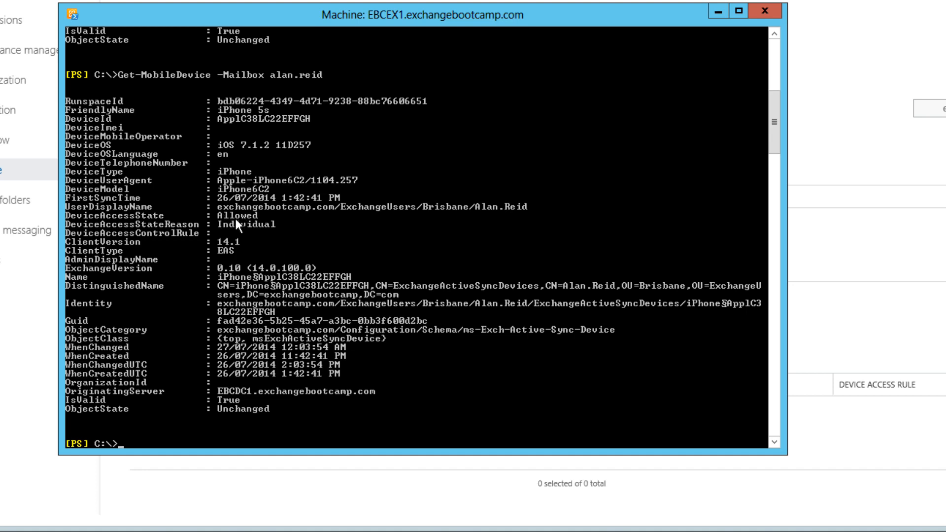
{"action": "mouse_move", "coordinate": [223, 230]}
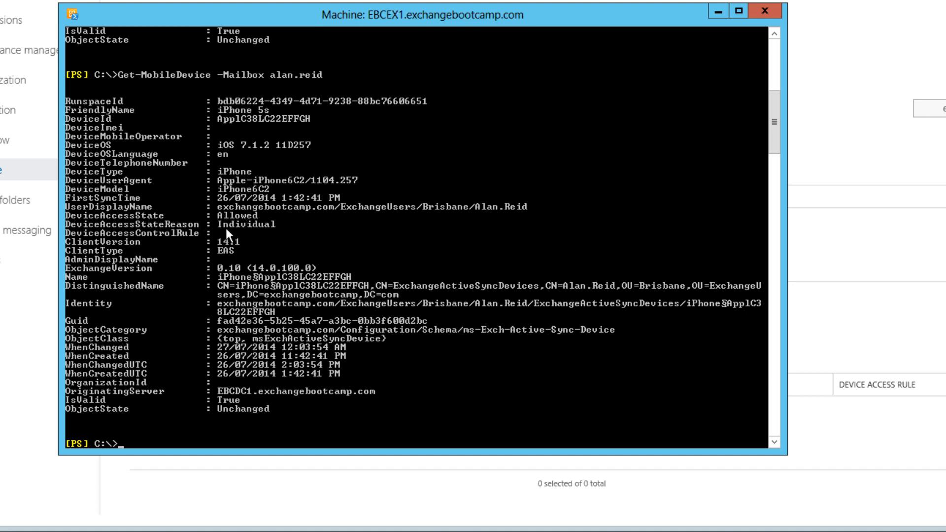
{"action": "mouse_move", "coordinate": [242, 233]}
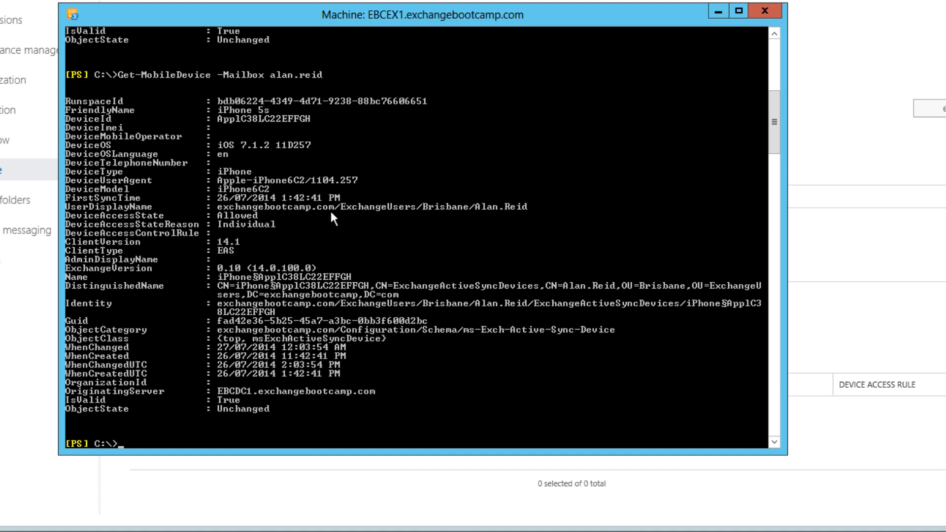
{"action": "mouse_move", "coordinate": [244, 229]}
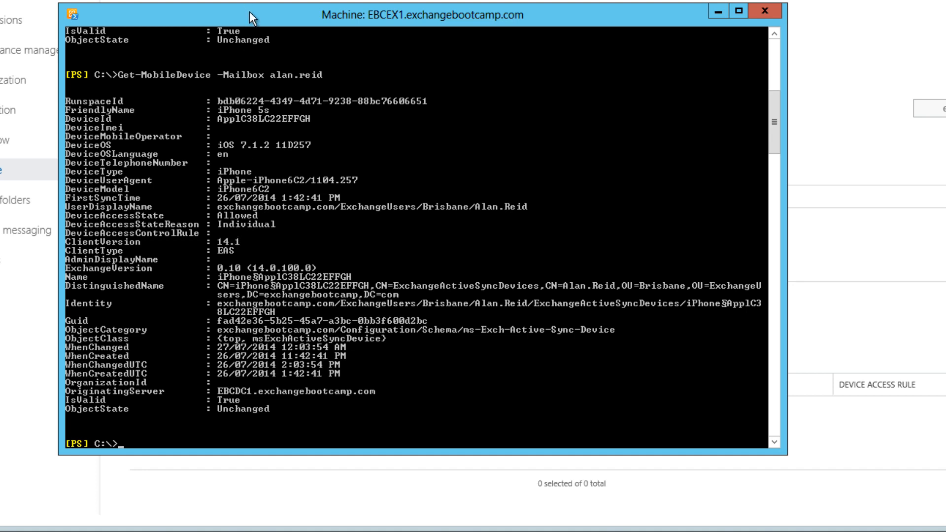
{"action": "type", "text": "get-casmail"}
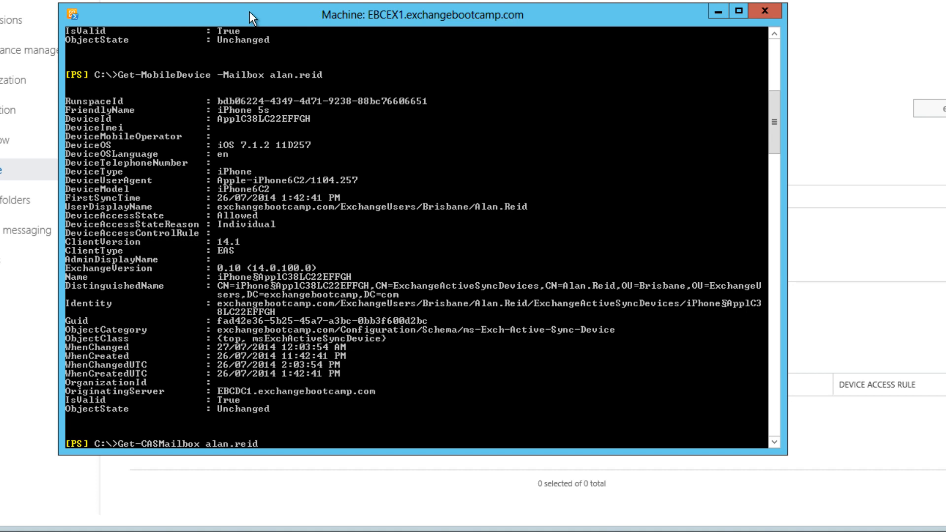
{"action": "type", "text": "| fl"}
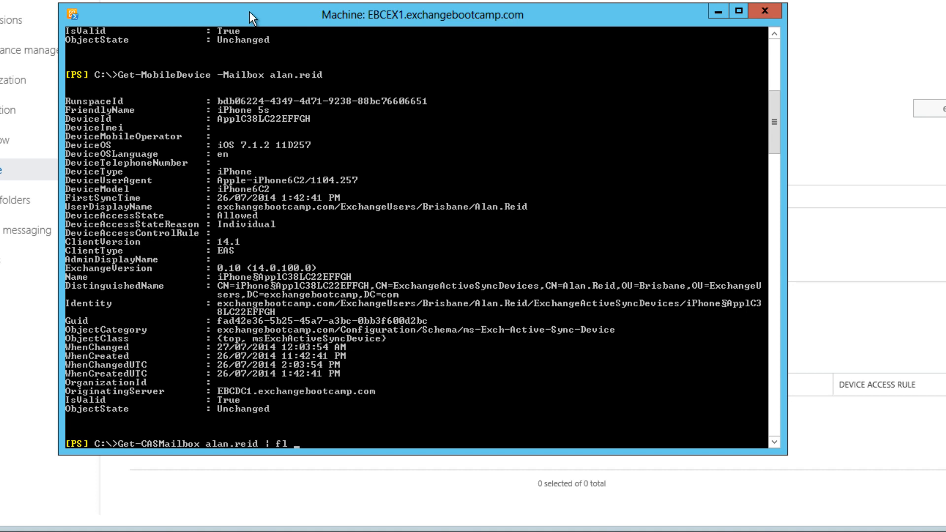
{"action": "type", "text": "*device*"}
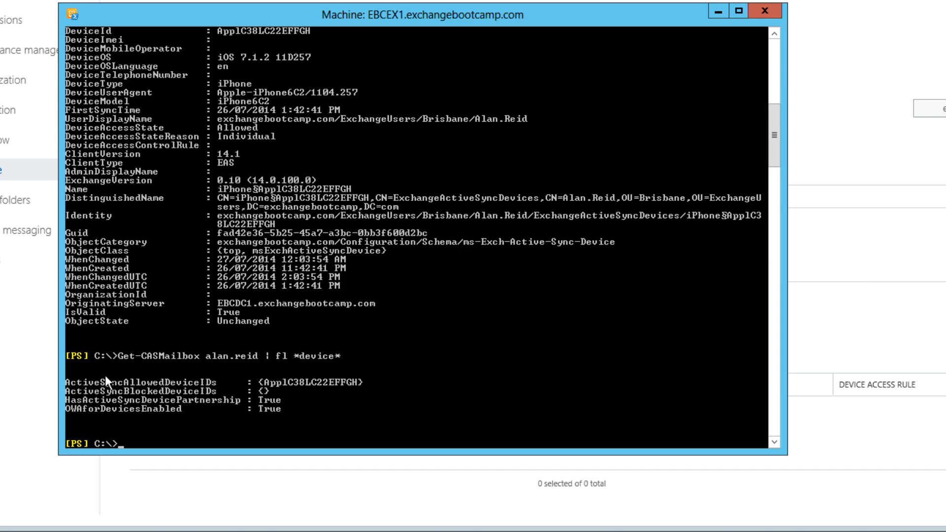
{"action": "mouse_move", "coordinate": [273, 371]}
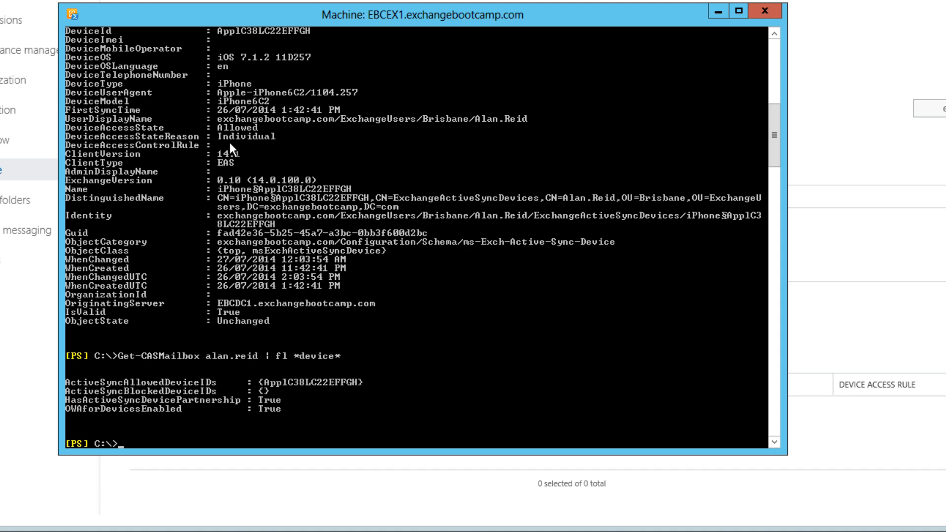
{"action": "mouse_move", "coordinate": [262, 45]}
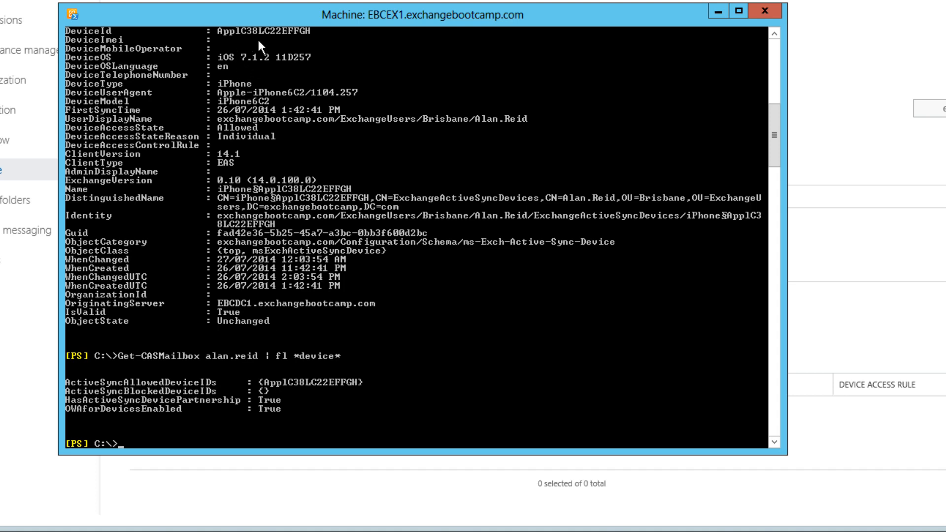
{"action": "mouse_move", "coordinate": [431, 390]}
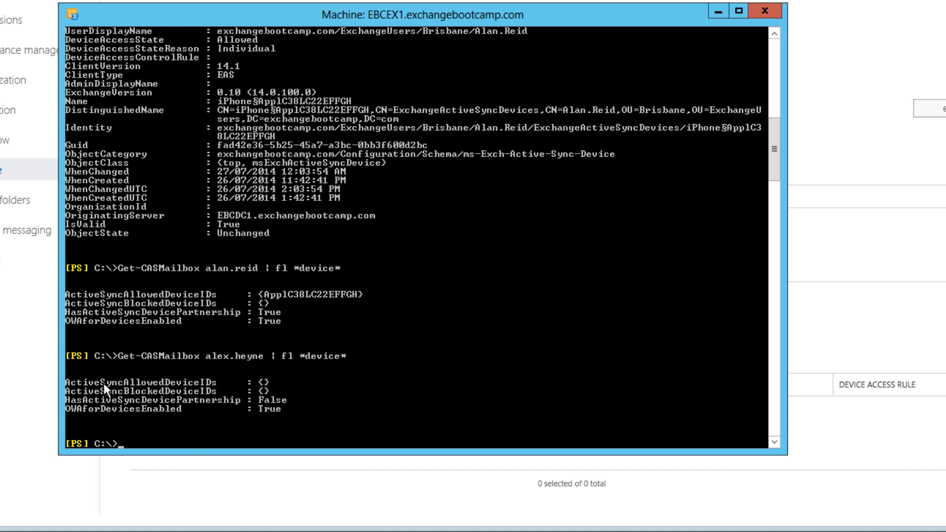
{"action": "mouse_move", "coordinate": [262, 395]}
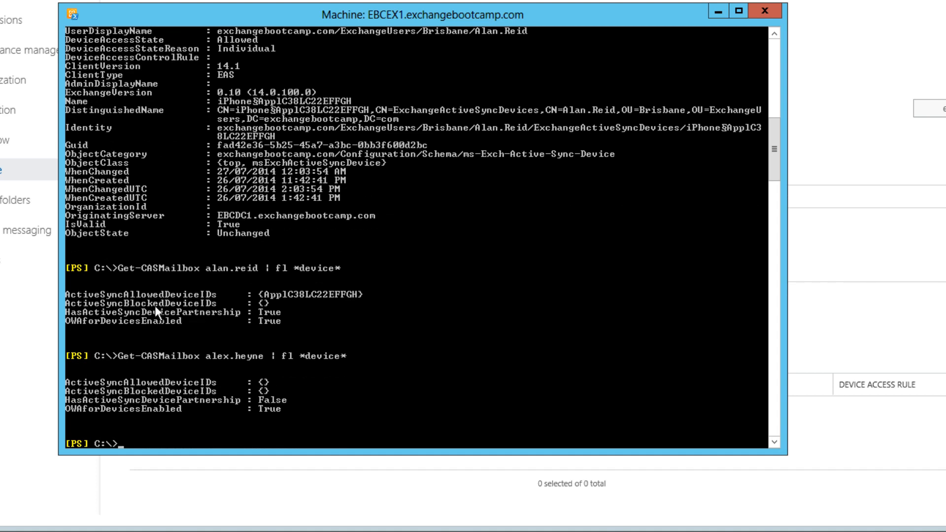
{"action": "mouse_move", "coordinate": [213, 301]}
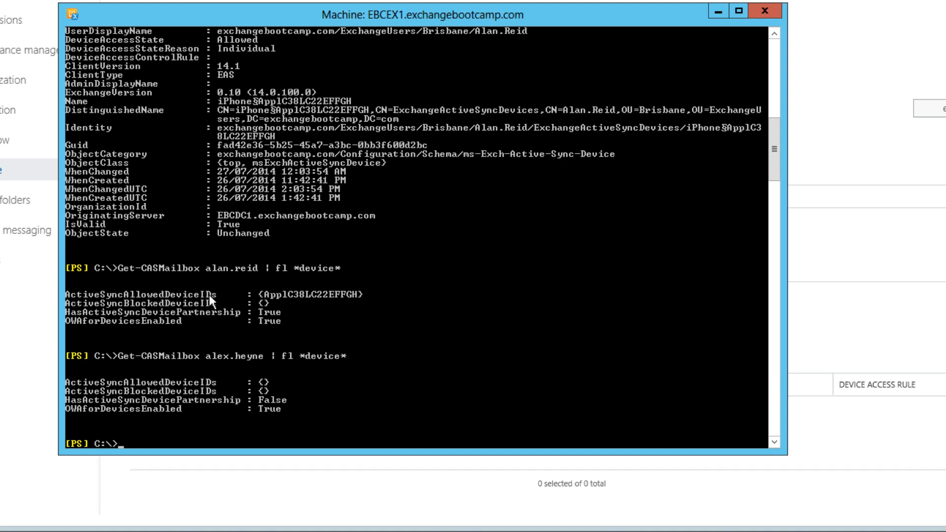
{"action": "mouse_move", "coordinate": [313, 311]}
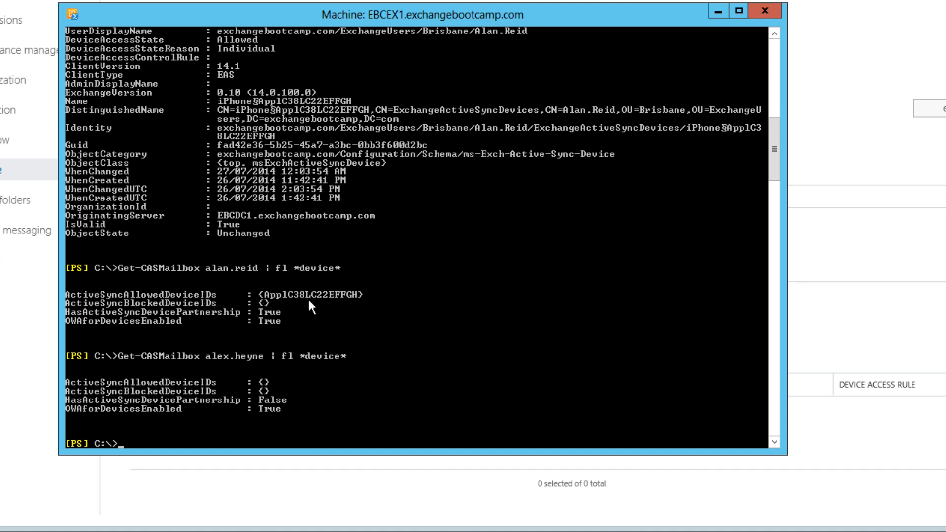
{"action": "mouse_move", "coordinate": [359, 303]}
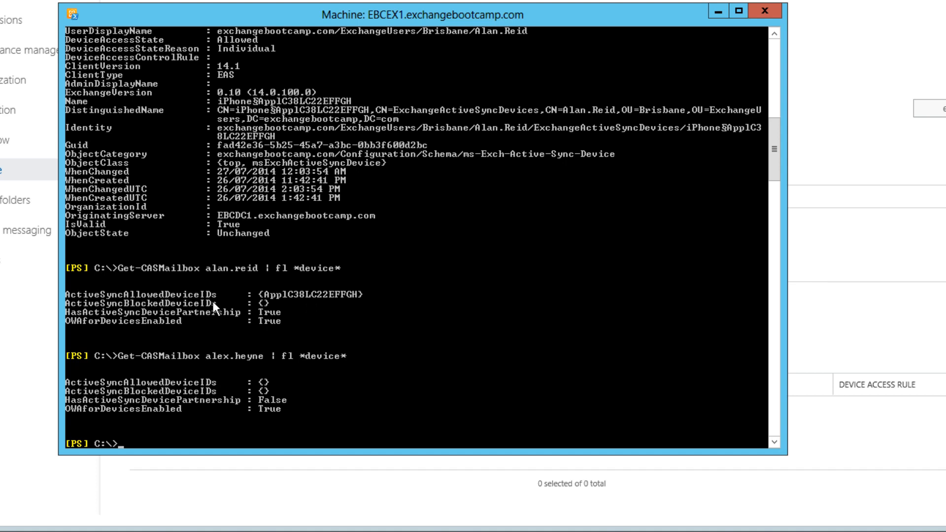
{"action": "mouse_move", "coordinate": [298, 309]}
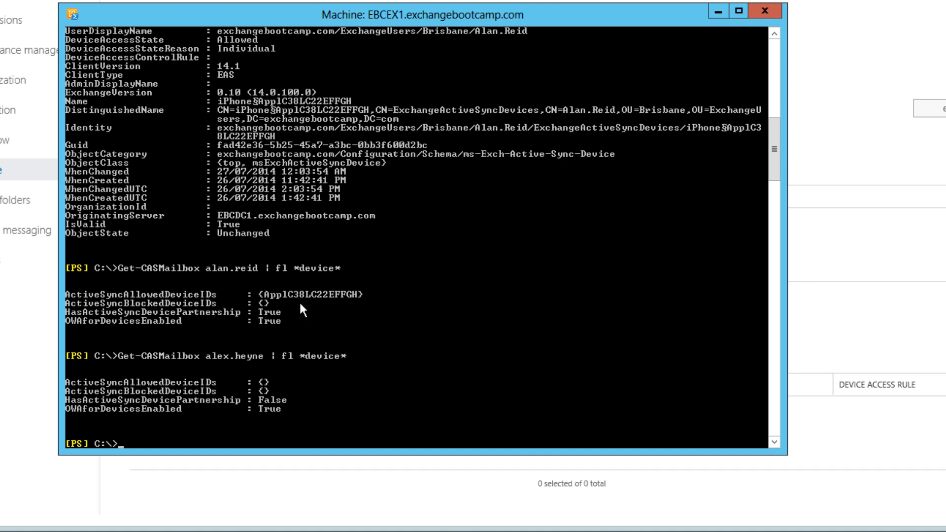
{"action": "mouse_move", "coordinate": [309, 322]}
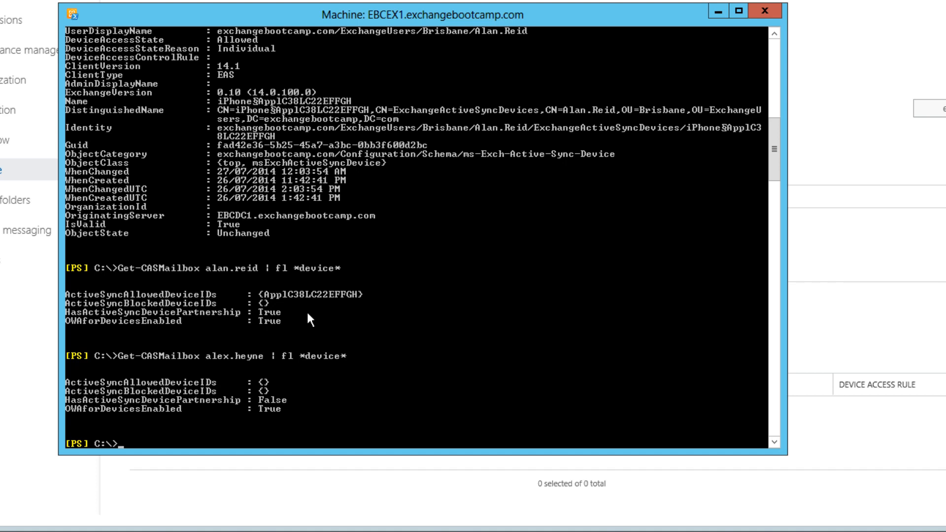
{"action": "mouse_move", "coordinate": [245, 302]}
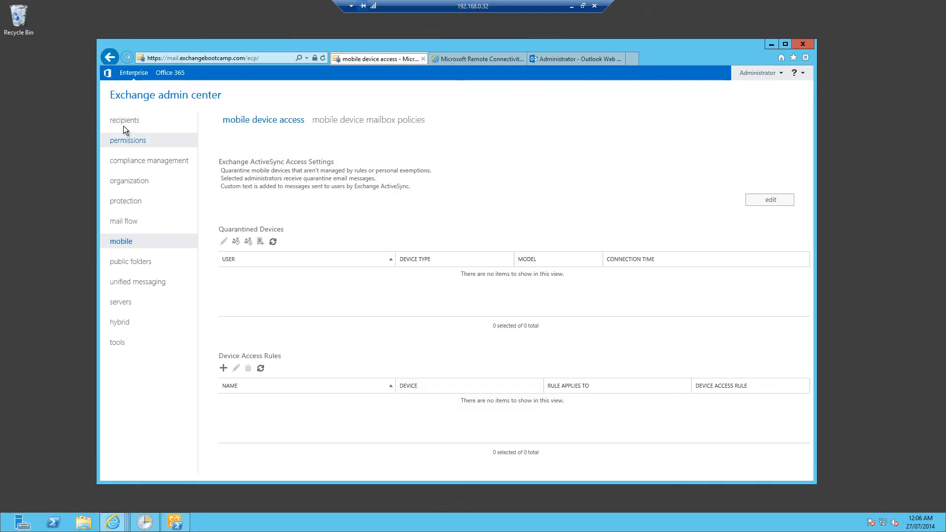
{"action": "left_click", "coordinate": [125, 119]}
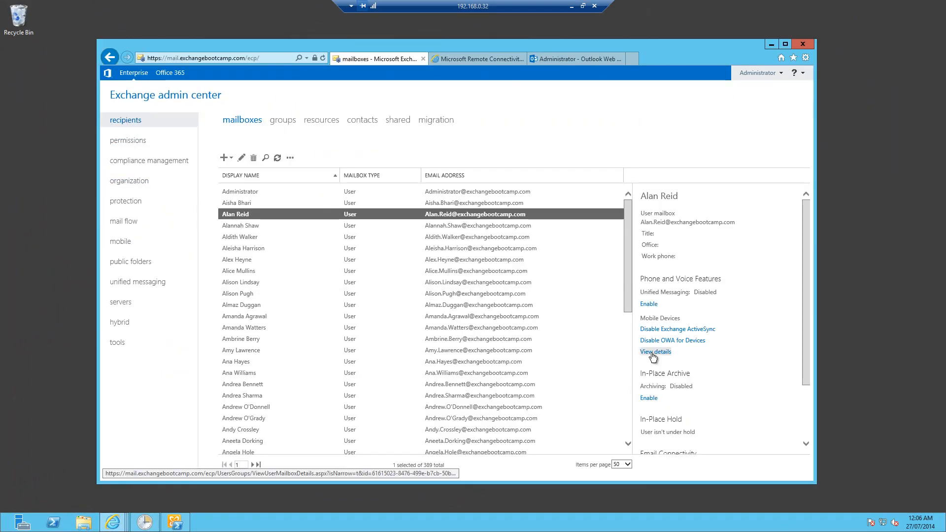
{"action": "left_click", "coordinate": [656, 350]}
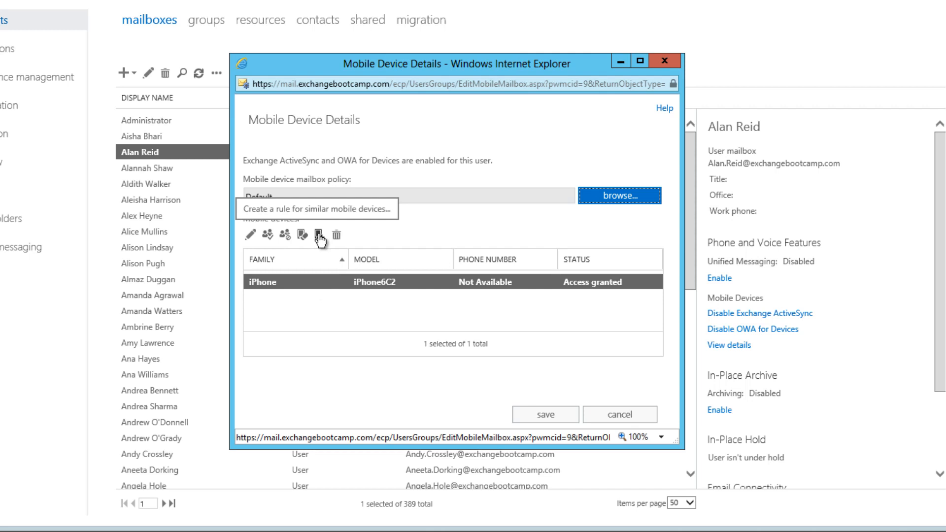
Start a new device access rule and browse device families, keeping iPhone as the target family
{"action": "left_click", "coordinate": [319, 234]}
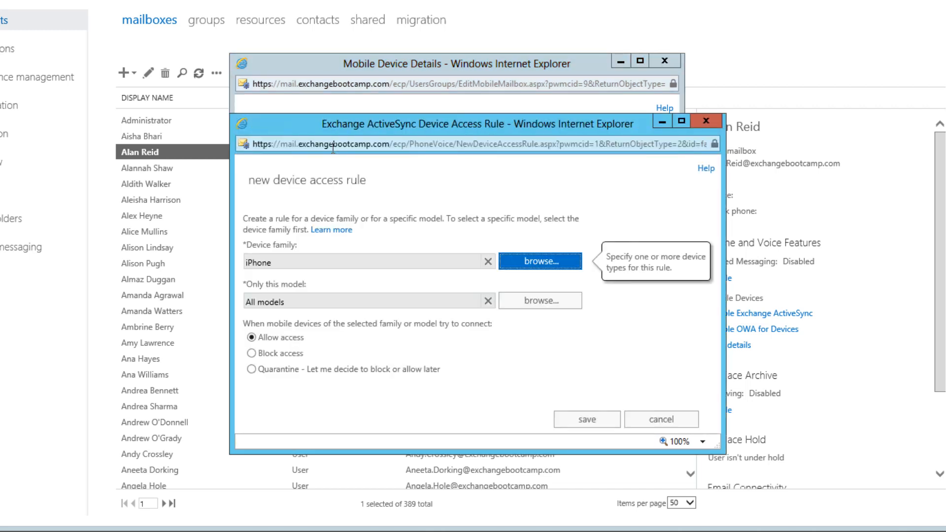
{"action": "mouse_move", "coordinate": [290, 283]}
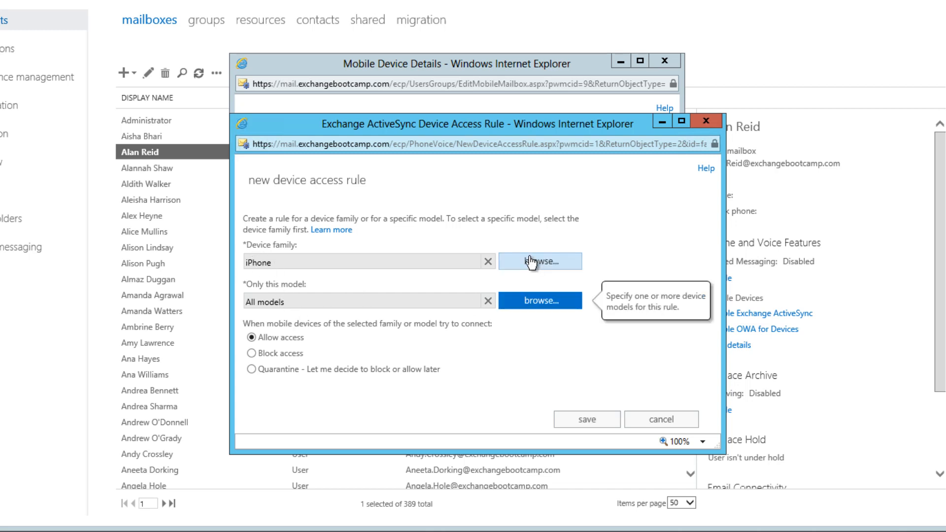
{"action": "left_click", "coordinate": [540, 261]}
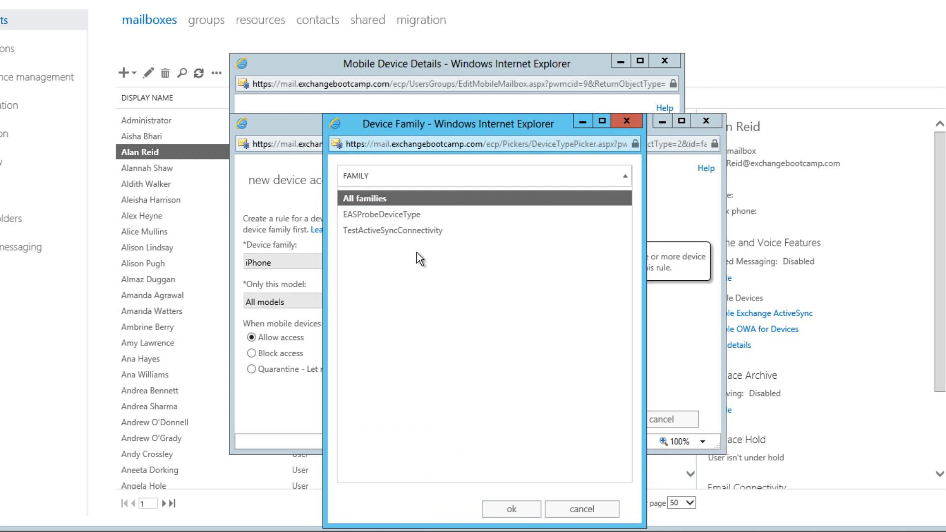
{"action": "left_click", "coordinate": [365, 198]}
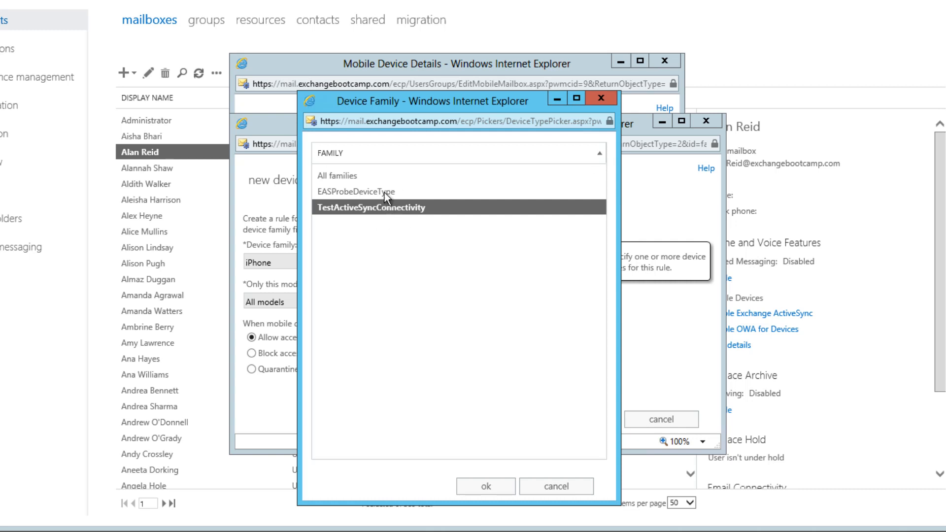
{"action": "left_click", "coordinate": [355, 191]}
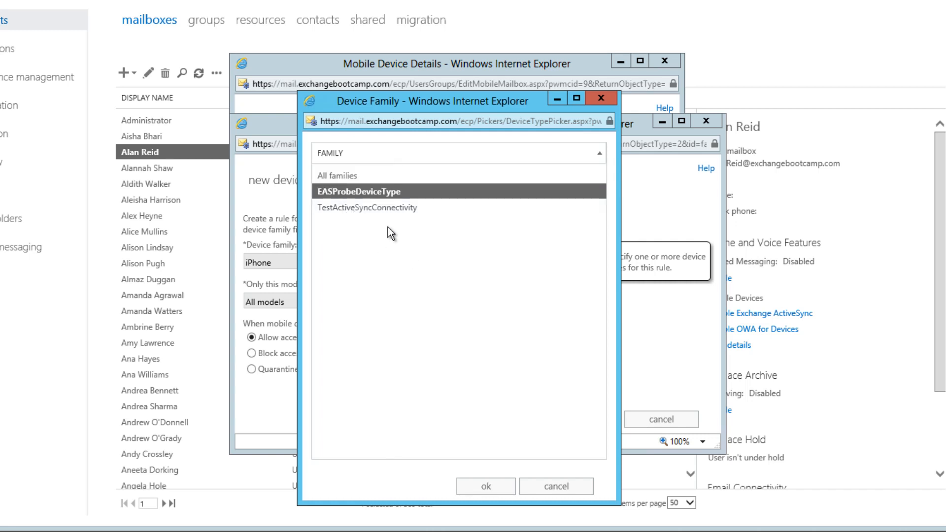
{"action": "mouse_move", "coordinate": [372, 226]}
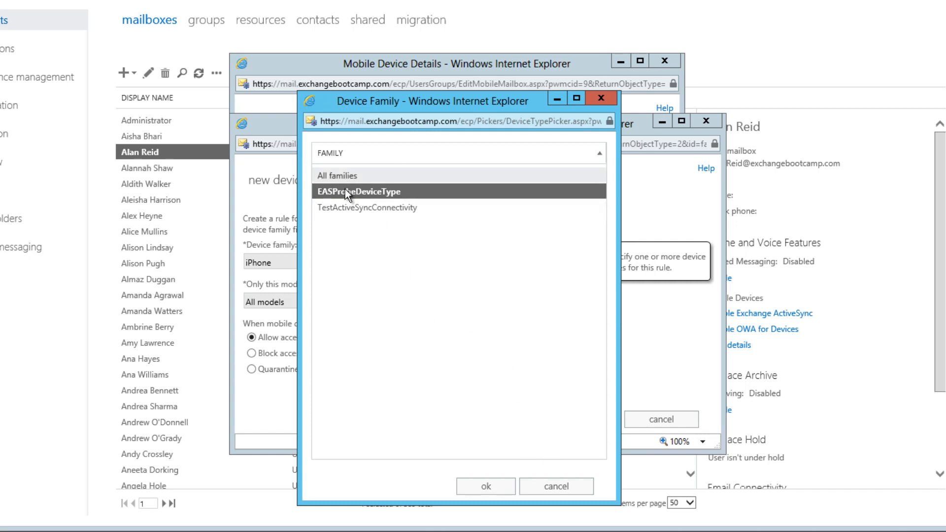
{"action": "left_click", "coordinate": [355, 191]}
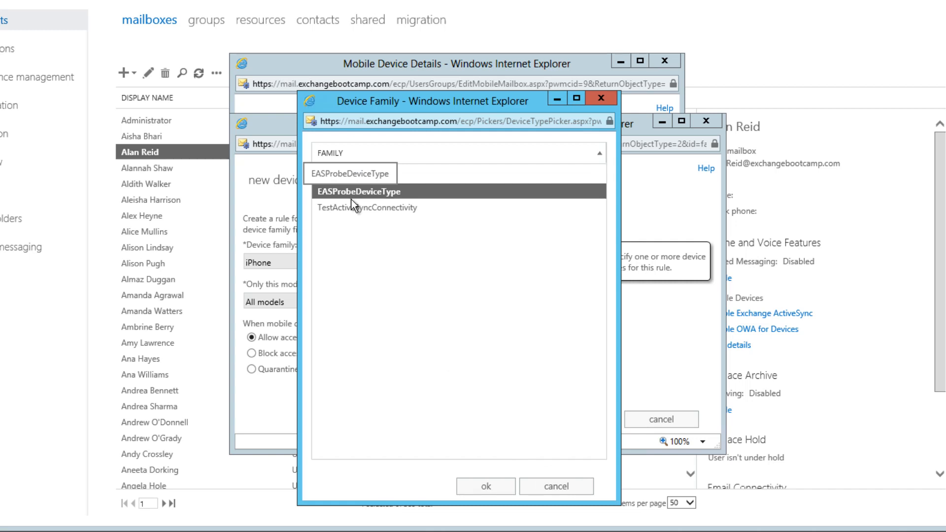
{"action": "mouse_move", "coordinate": [366, 231]}
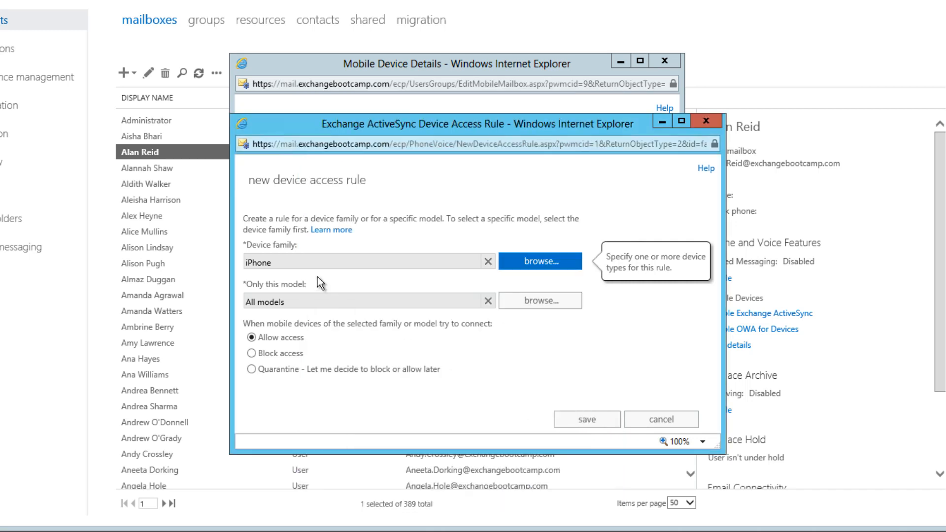
Keep All models, set the iPhone-family rule to Block access, and save it
{"action": "left_click", "coordinate": [540, 299]}
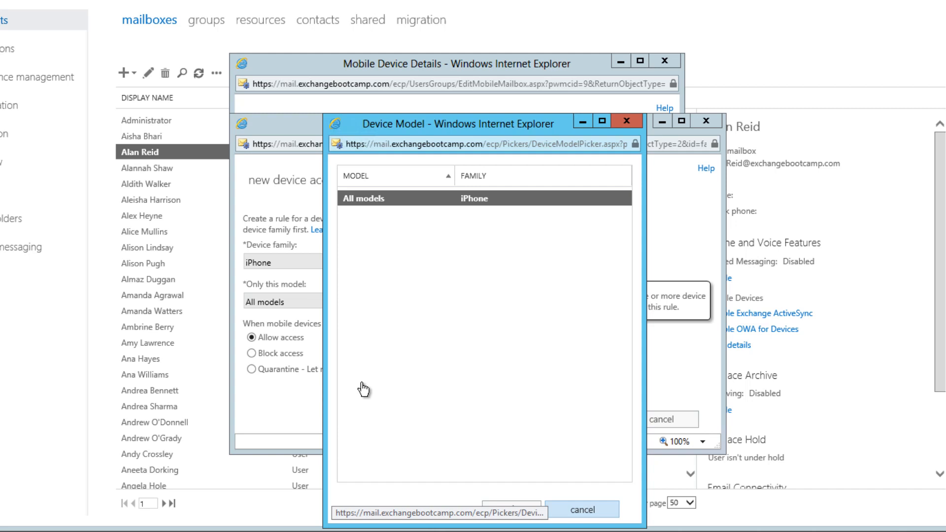
{"action": "left_click", "coordinate": [585, 510]}
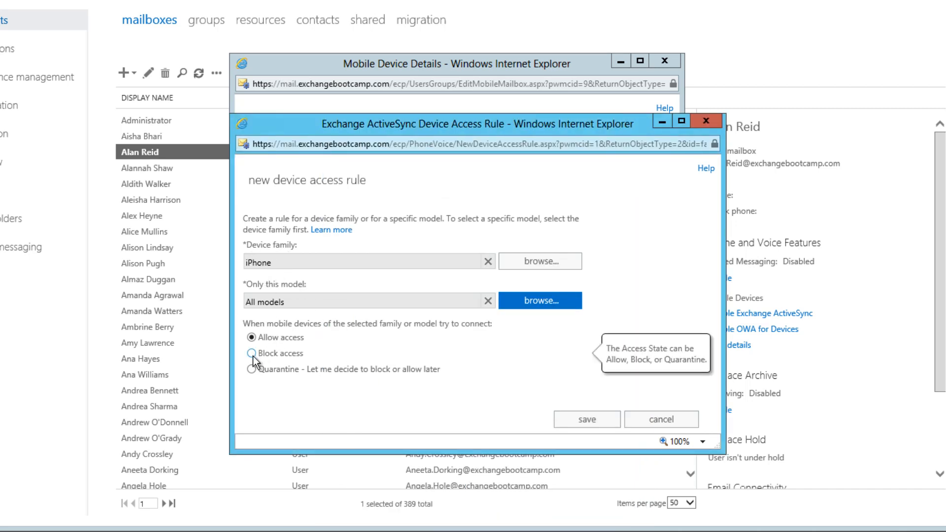
{"action": "left_click", "coordinate": [250, 352]}
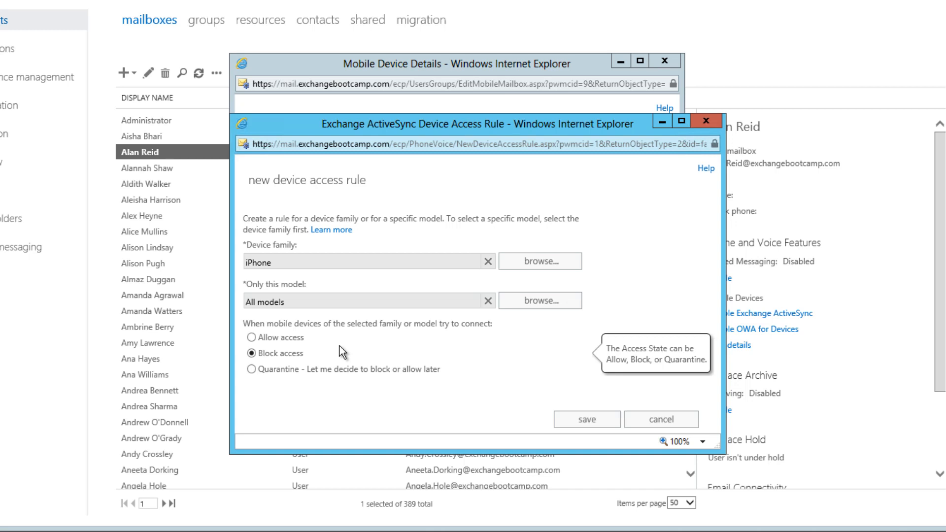
{"action": "mouse_move", "coordinate": [390, 430]}
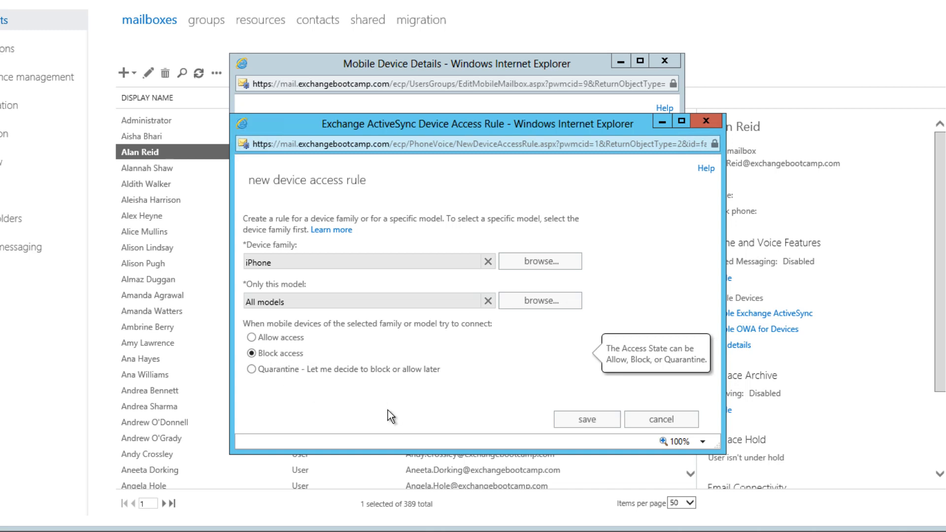
{"action": "left_click", "coordinate": [586, 420]}
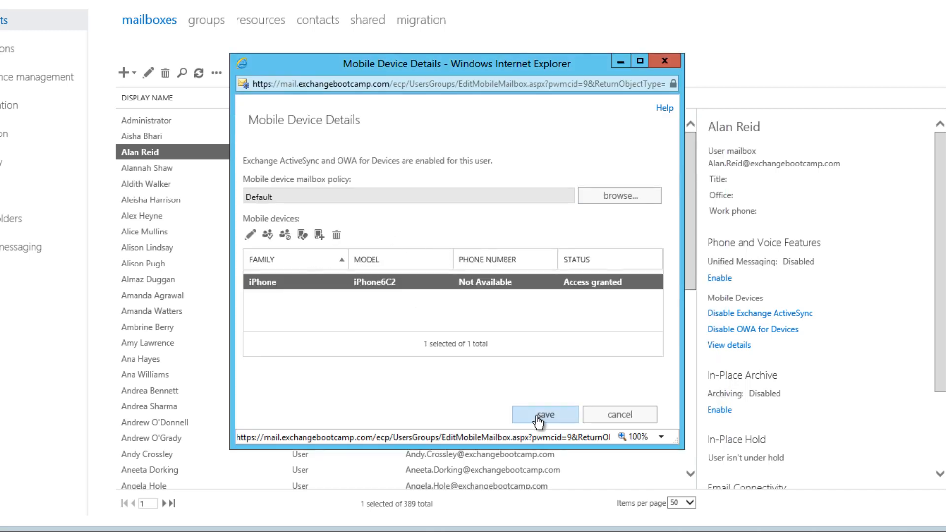
{"action": "left_click", "coordinate": [546, 414]}
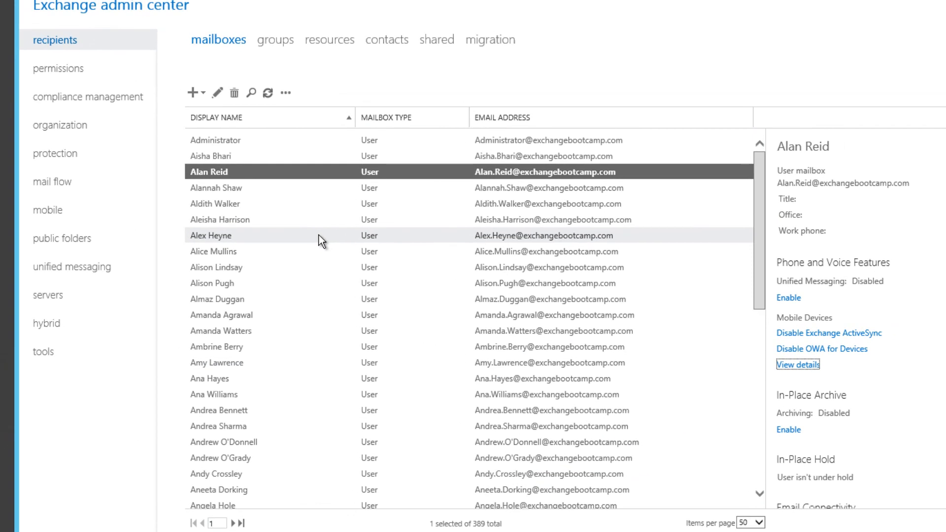
{"action": "mouse_move", "coordinate": [251, 191]}
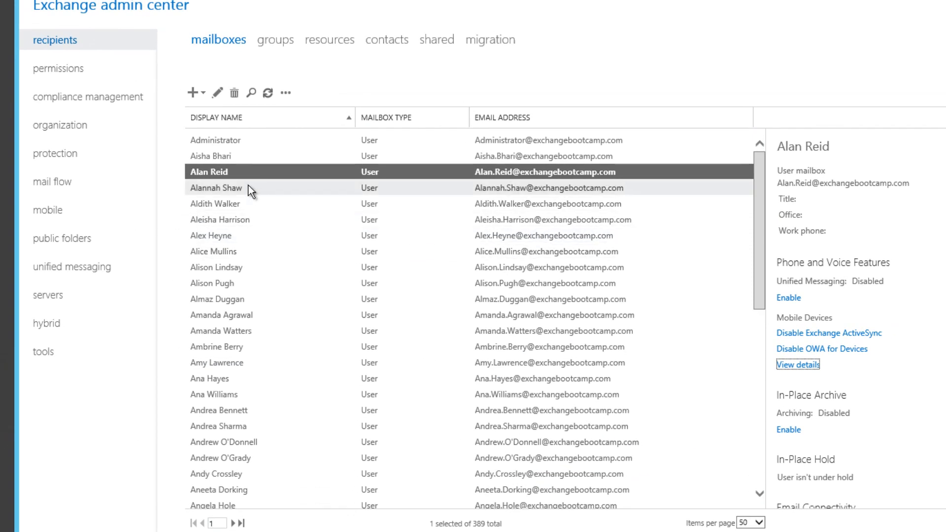
{"action": "left_click", "coordinate": [48, 210]}
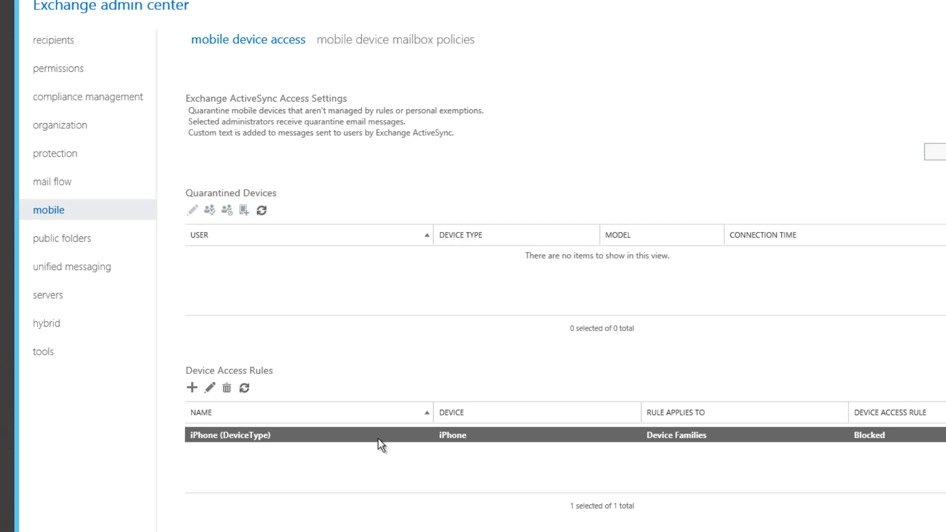
{"action": "mouse_move", "coordinate": [737, 463]}
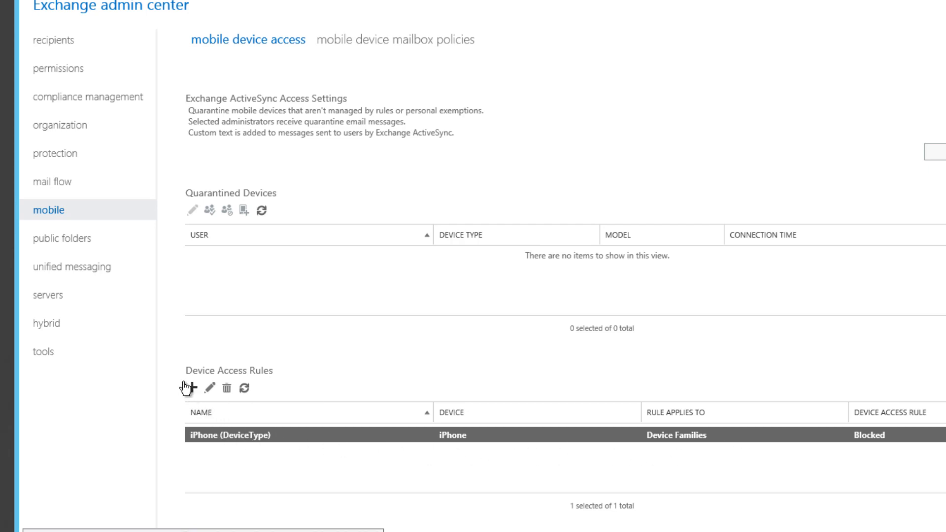
{"action": "left_click", "coordinate": [190, 389]}
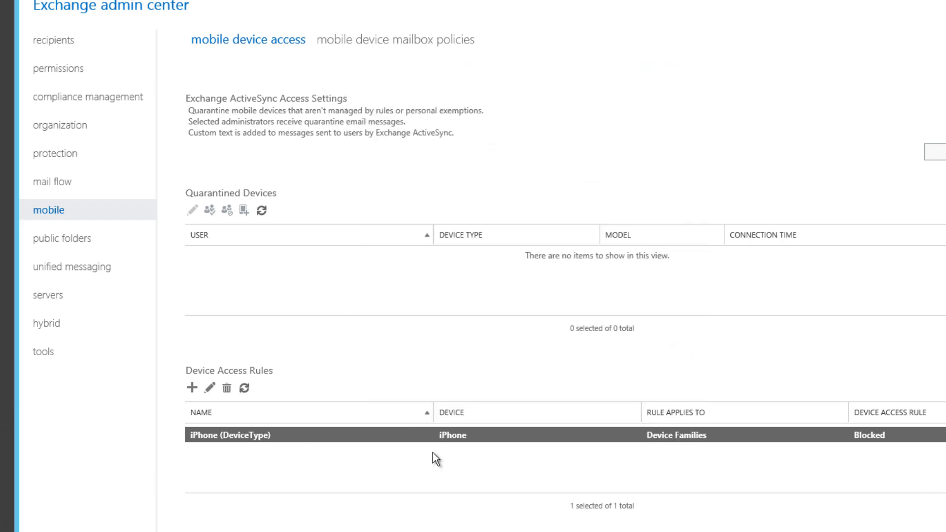
{"action": "mouse_move", "coordinate": [260, 408]}
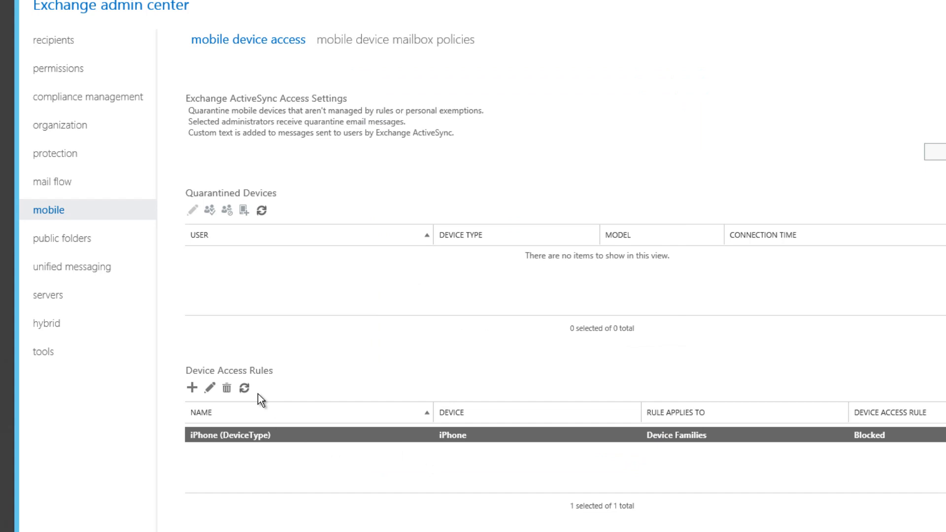
{"action": "mouse_move", "coordinate": [233, 428]}
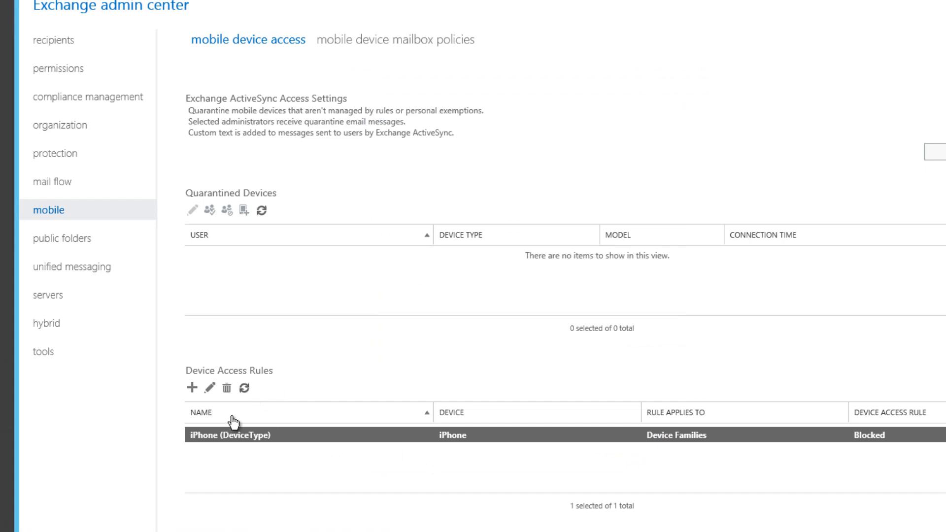
{"action": "mouse_move", "coordinate": [473, 449]}
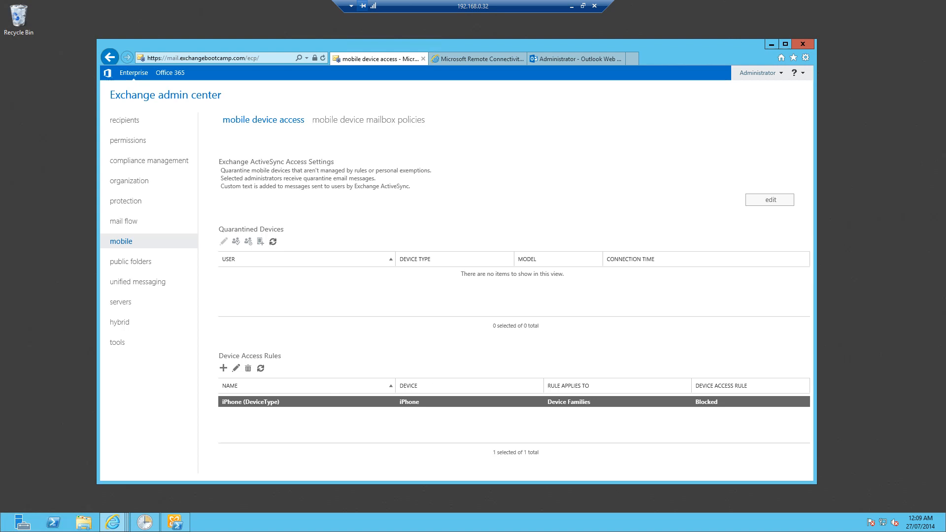
{"action": "mouse_move", "coordinate": [108, 291]}
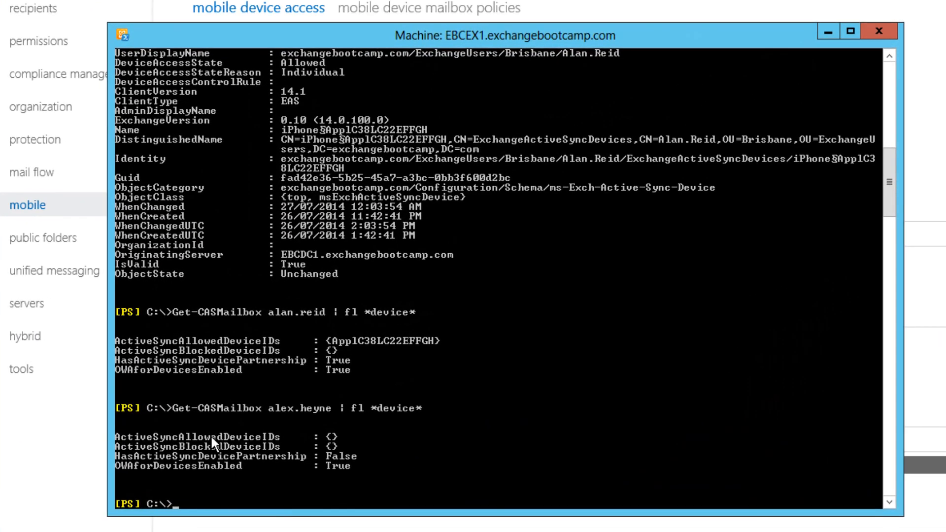
{"action": "type", "text": "Get-MobileDevice -Mailbox alan.reid"}
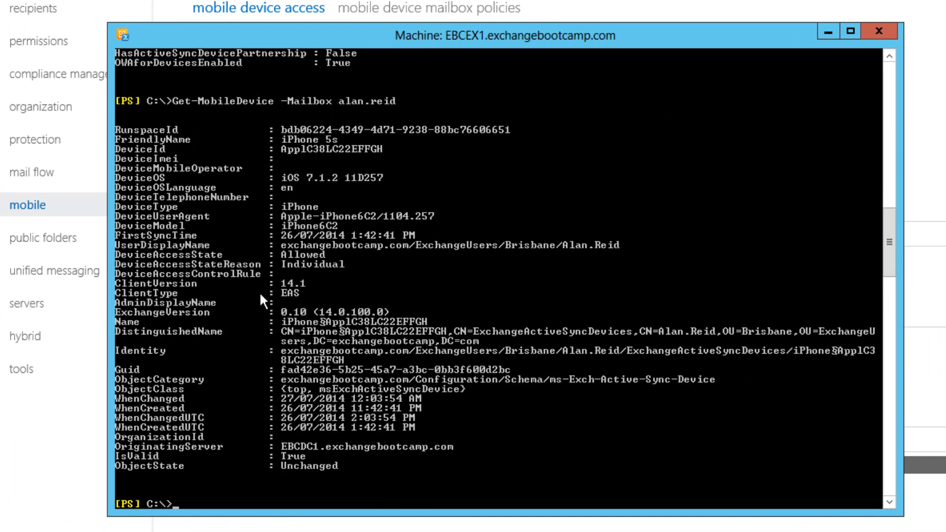
{"action": "mouse_move", "coordinate": [273, 258]}
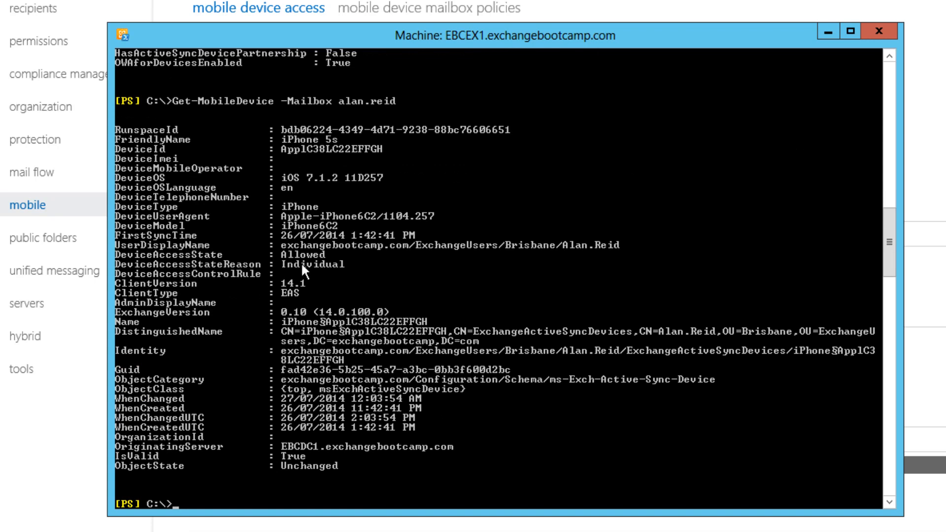
{"action": "mouse_move", "coordinate": [341, 300]}
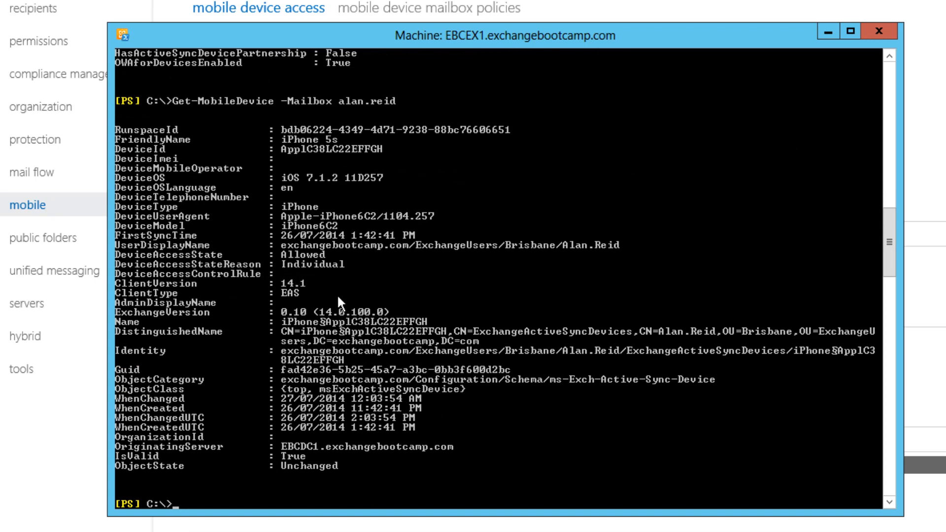
{"action": "mouse_move", "coordinate": [419, 290]}
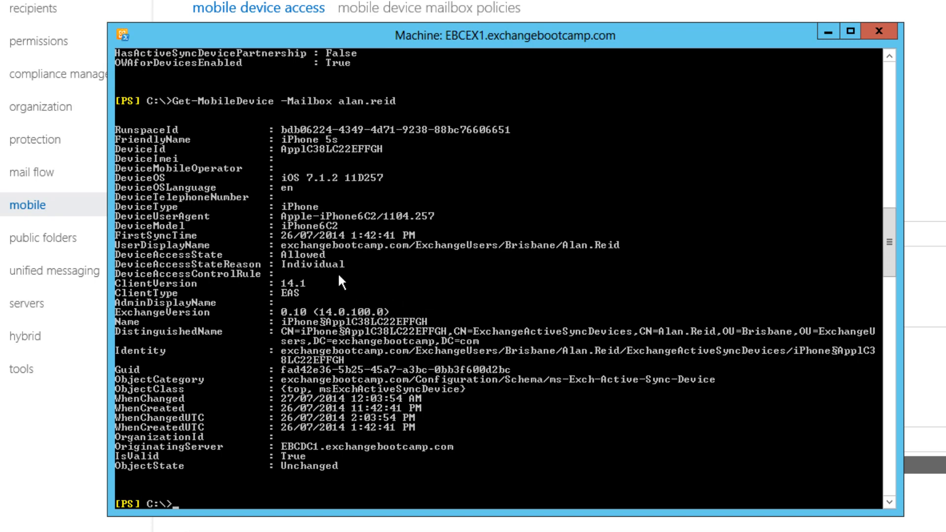
{"action": "mouse_move", "coordinate": [322, 201]}
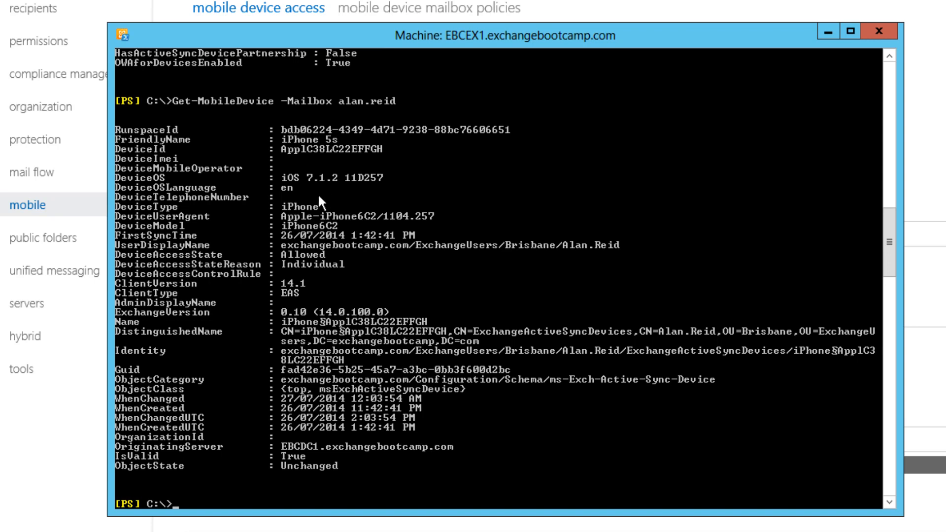
{"action": "mouse_move", "coordinate": [320, 272]}
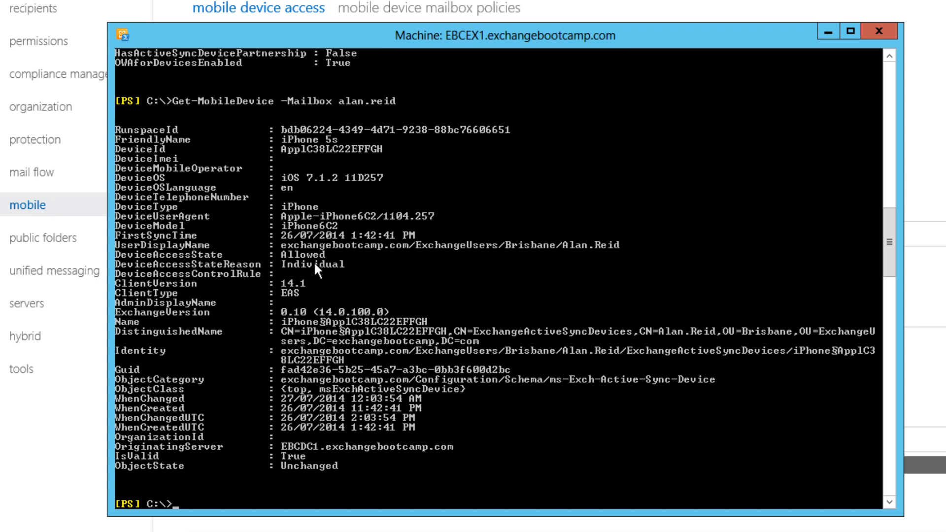
{"action": "mouse_move", "coordinate": [323, 273]}
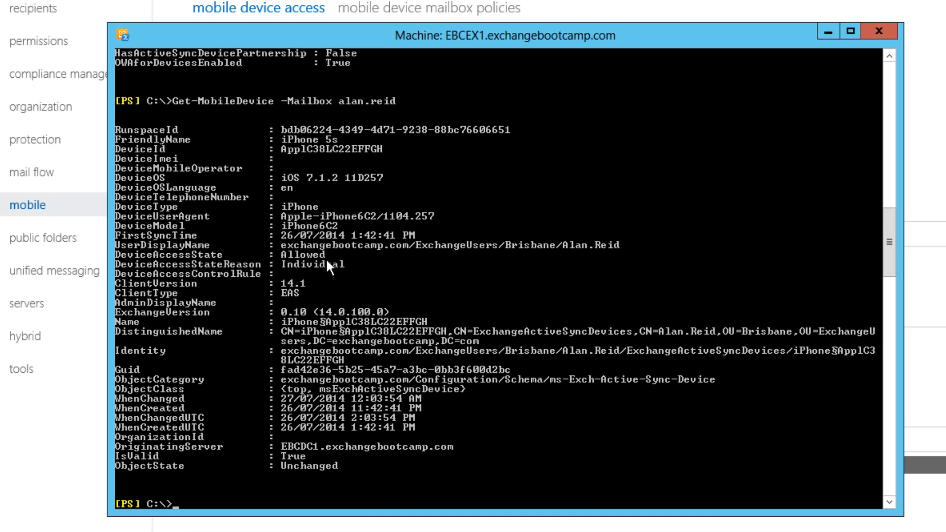
{"action": "mouse_move", "coordinate": [352, 272]}
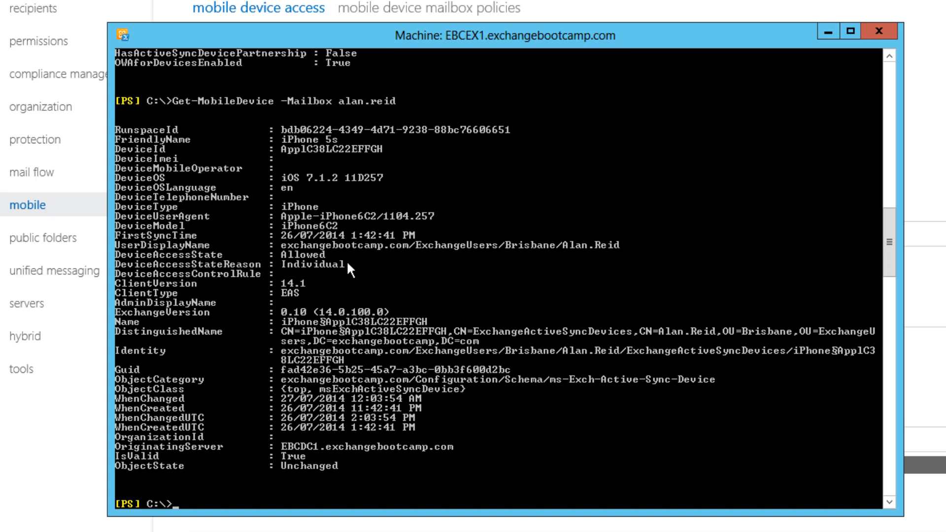
{"action": "mouse_move", "coordinate": [346, 352]}
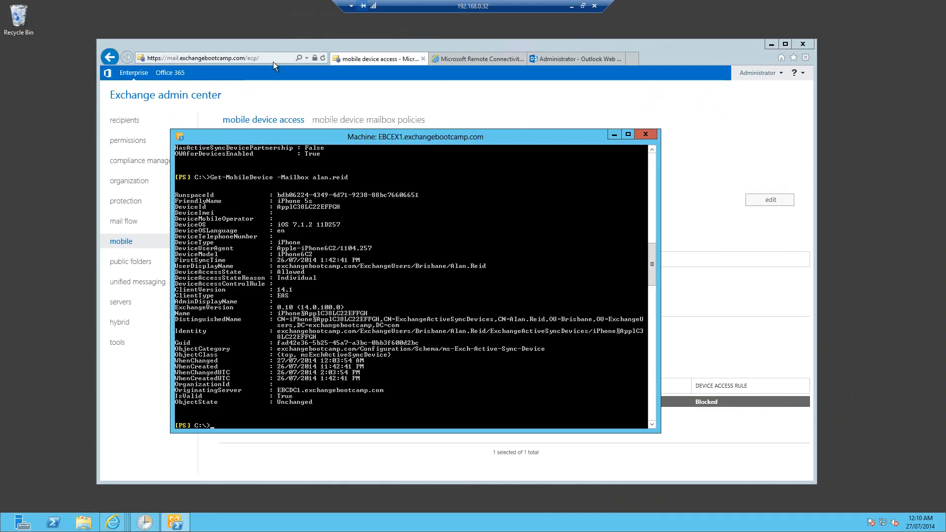
{"action": "left_click", "coordinate": [645, 134]}
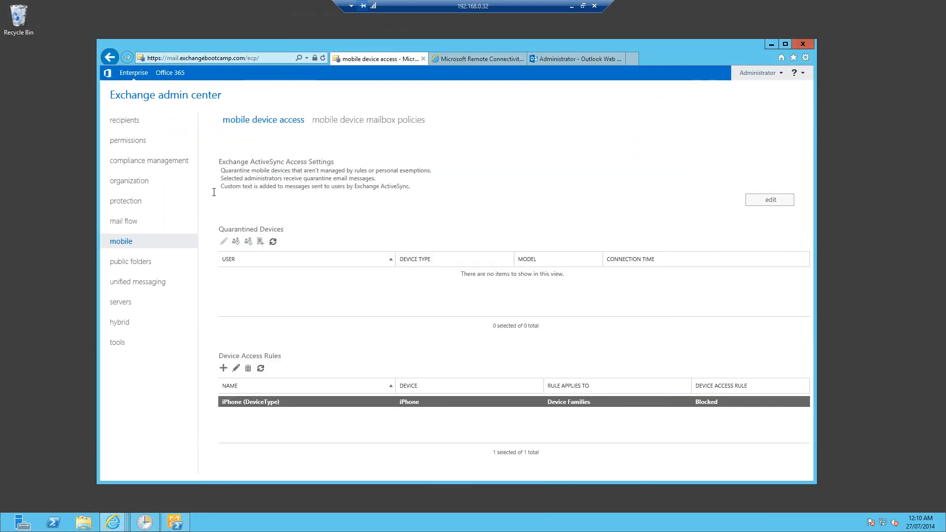
{"action": "left_click", "coordinate": [124, 120]}
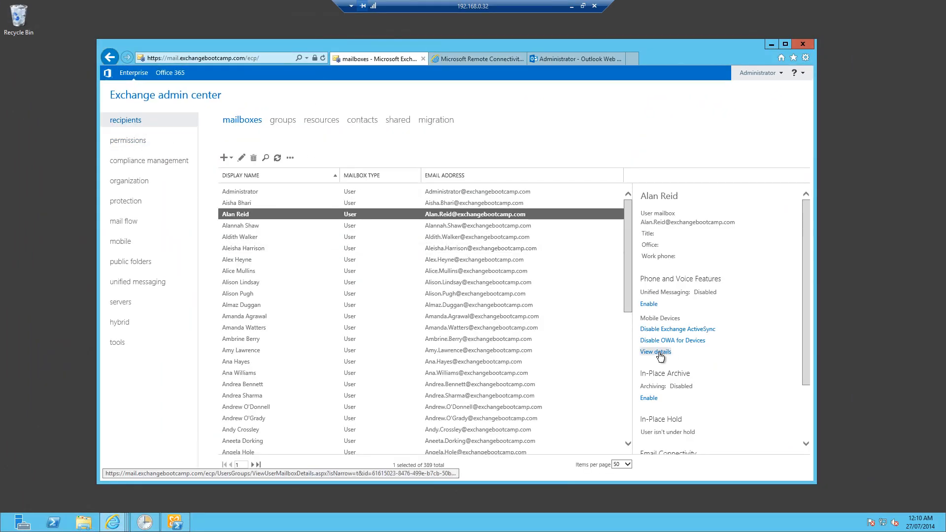
{"action": "left_click", "coordinate": [655, 351]}
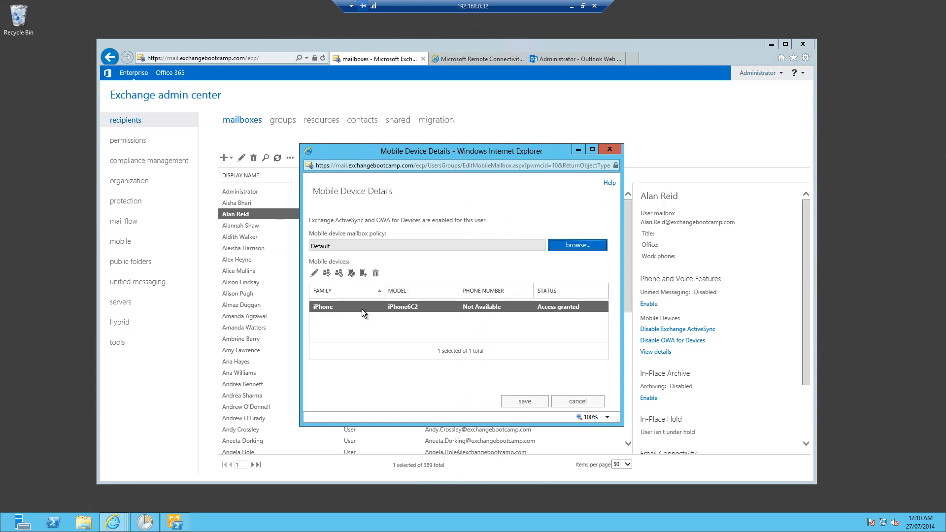
{"action": "mouse_move", "coordinate": [369, 275]}
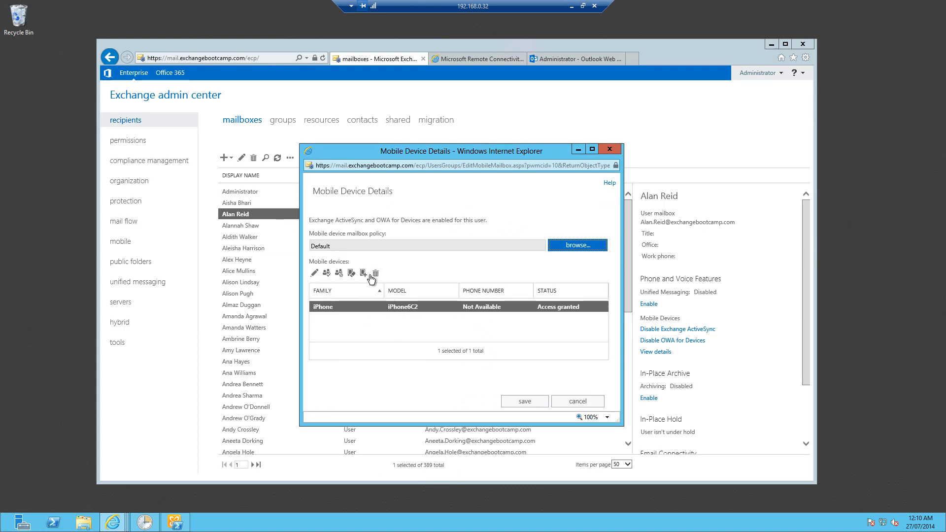
{"action": "mouse_move", "coordinate": [376, 274]}
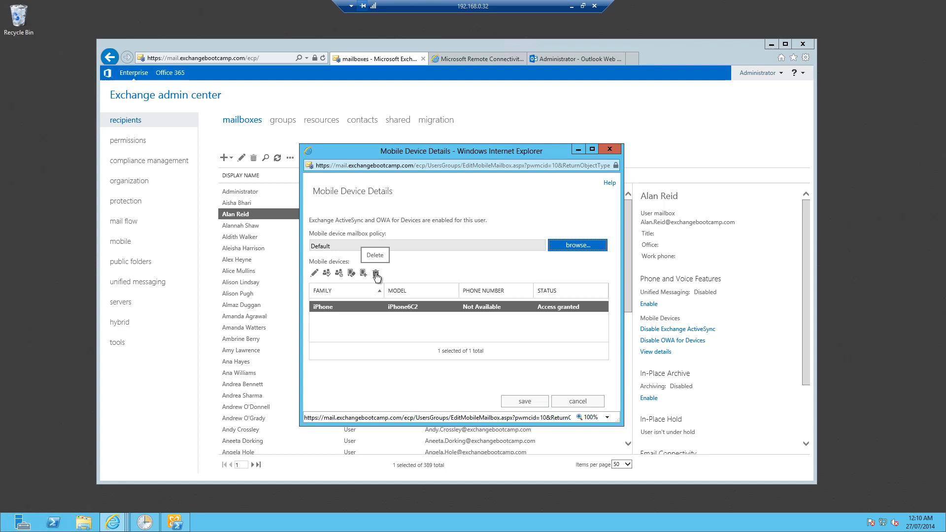
{"action": "left_click", "coordinate": [377, 273]}
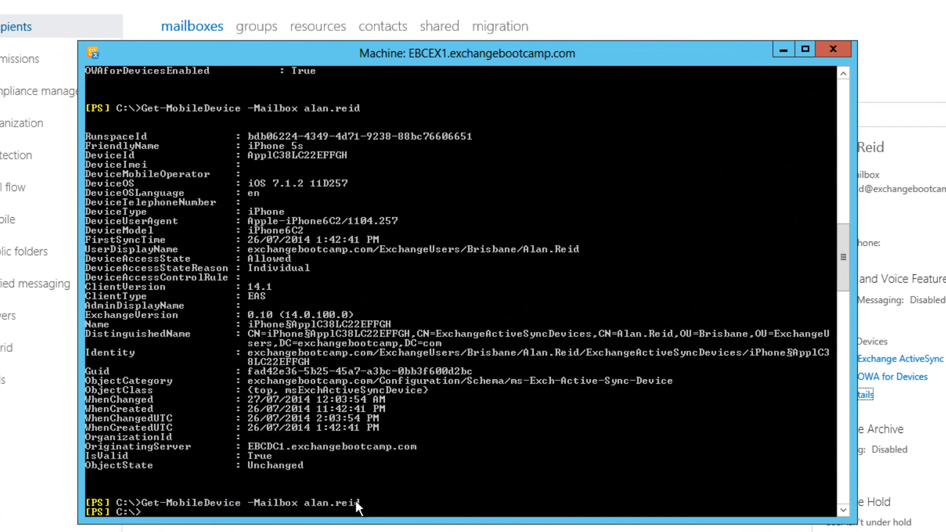
{"action": "scroll", "scroll_direction": "down", "scroll_amount": 3}
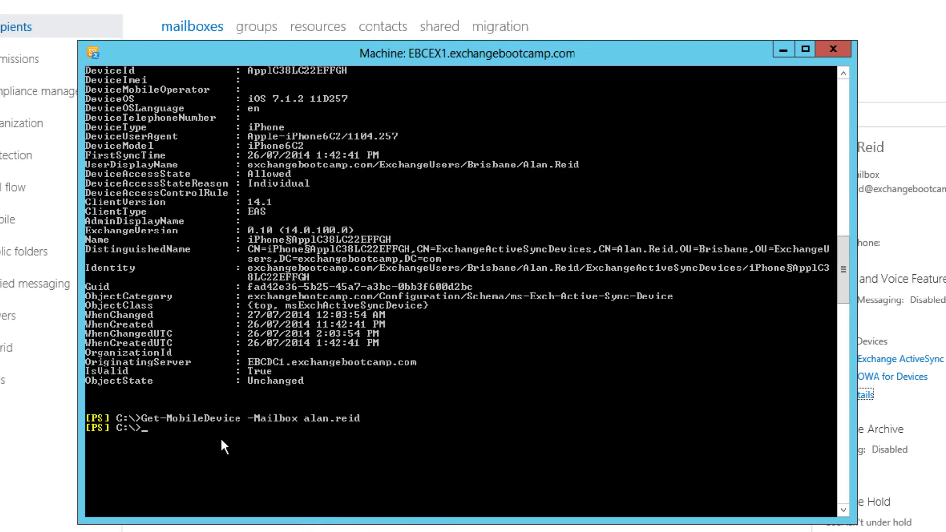
{"action": "mouse_move", "coordinate": [422, 486]}
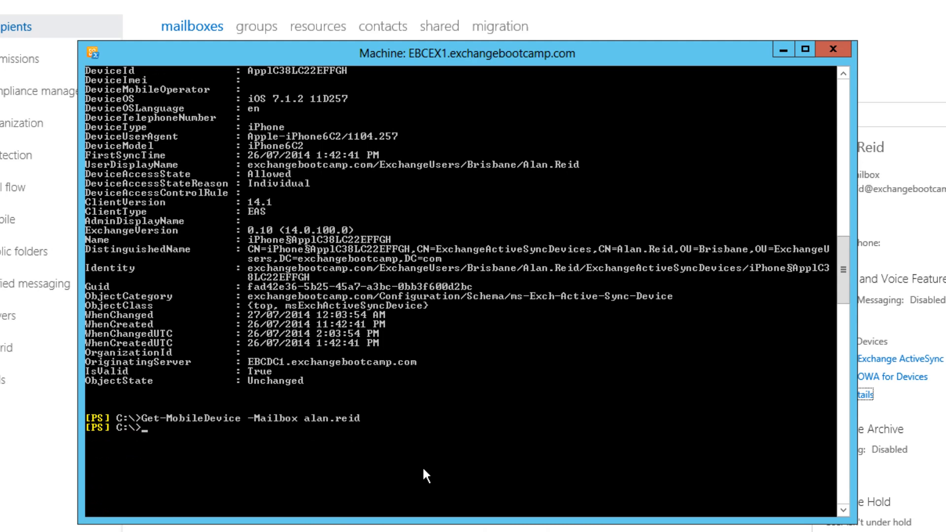
{"action": "type", "text": "Get-CASMailbox alan.reid | fl *device*"}
{"action": "type", "text": "Get-MobileDevice -Mailbox alan.reid"}
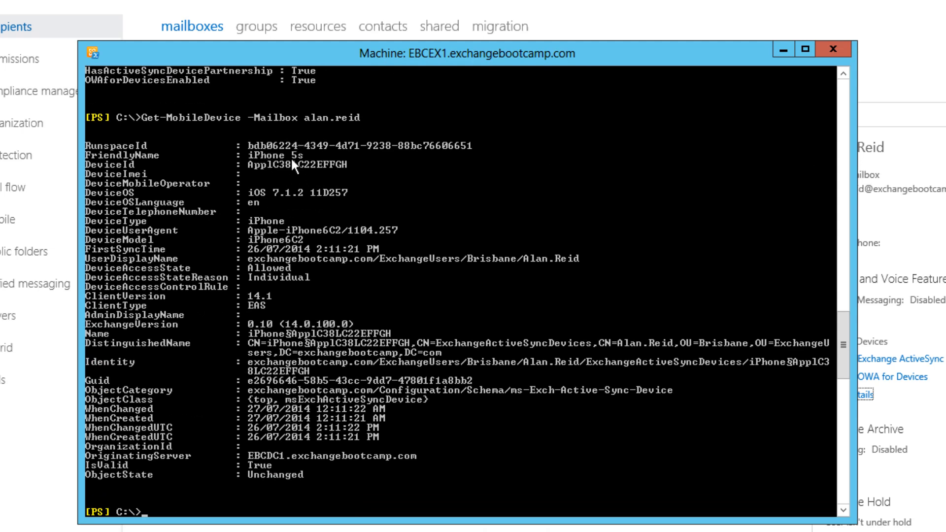
{"action": "mouse_move", "coordinate": [132, 260]}
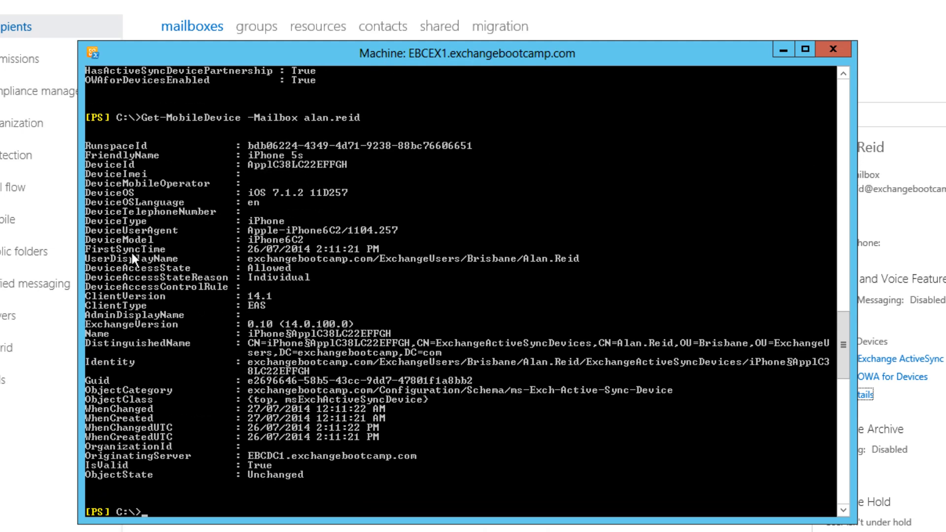
{"action": "mouse_move", "coordinate": [254, 296]}
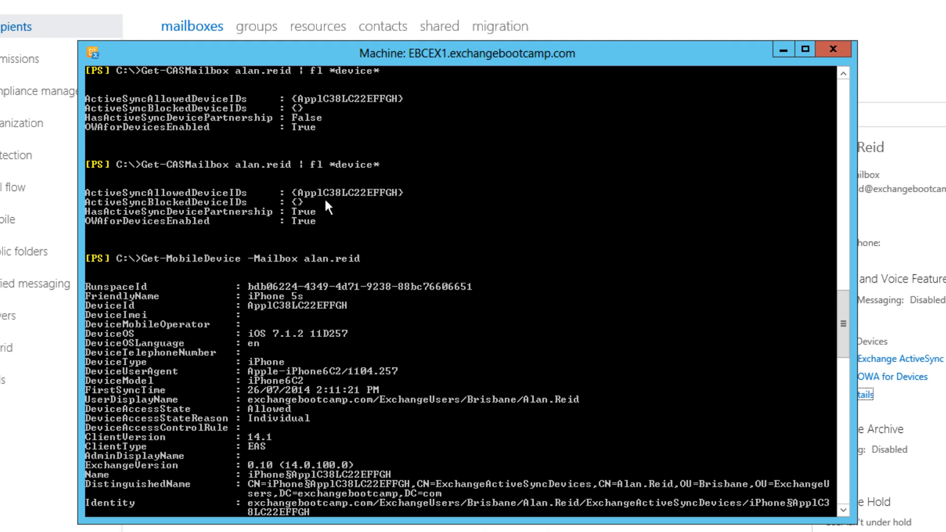
{"action": "mouse_move", "coordinate": [268, 318]}
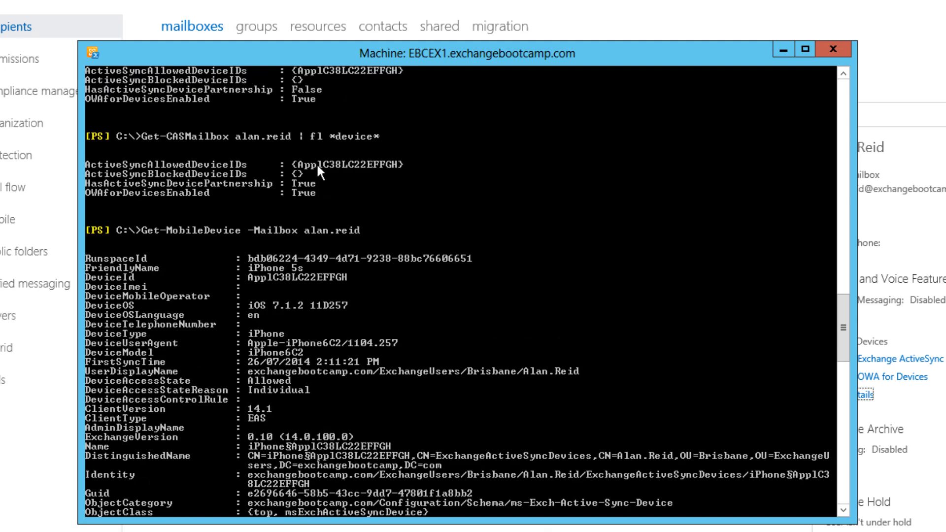
{"action": "mouse_move", "coordinate": [348, 214]}
{"action": "type", "text": "s"}
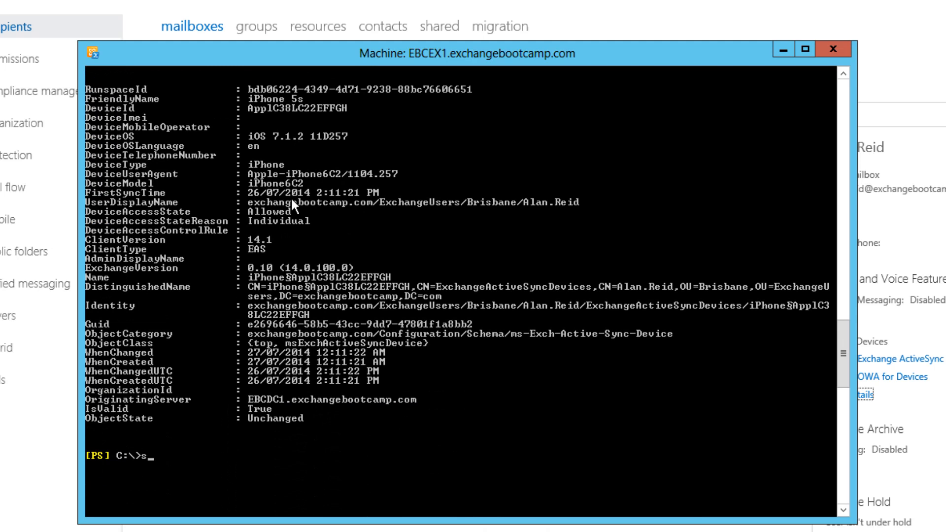
{"action": "type", "text": "Set-CASMailbox"}
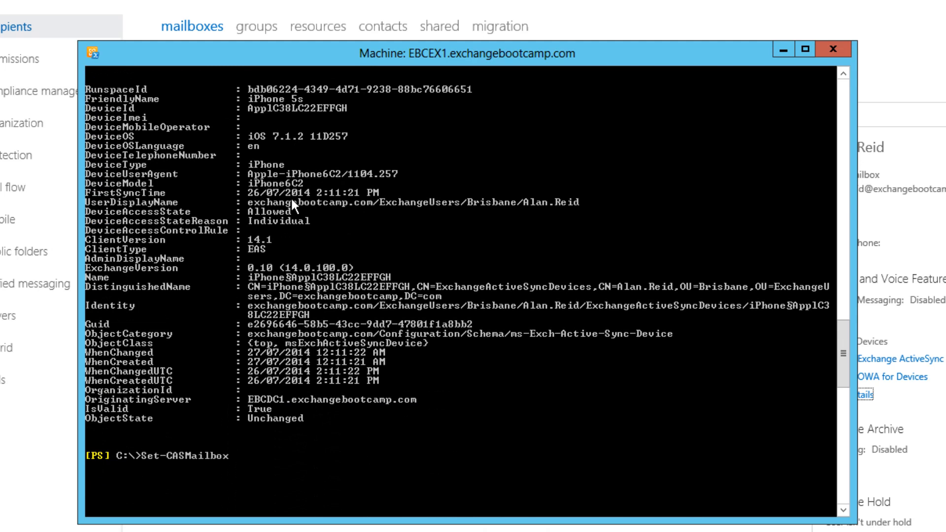
{"action": "type", "text": "alan.reid -"}
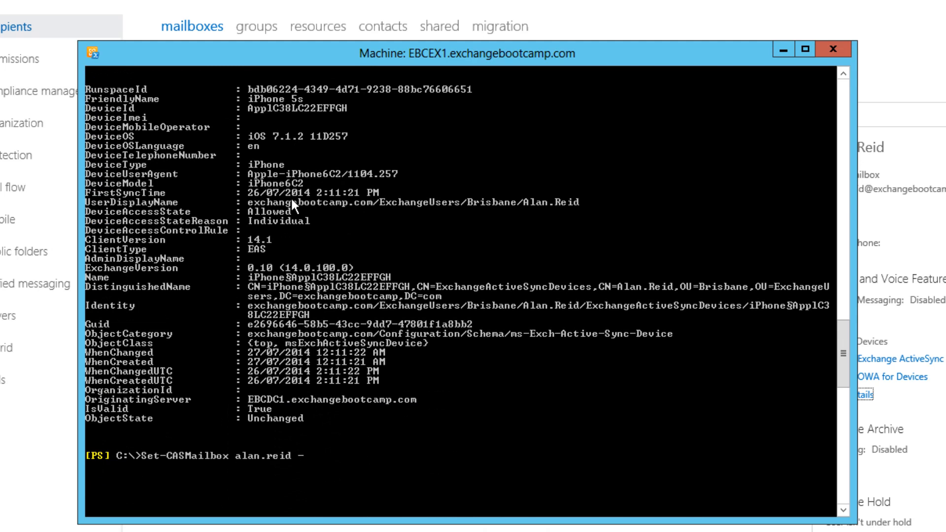
{"action": "type", "text": "ActiveSyncAllowedDeviceIDs"}
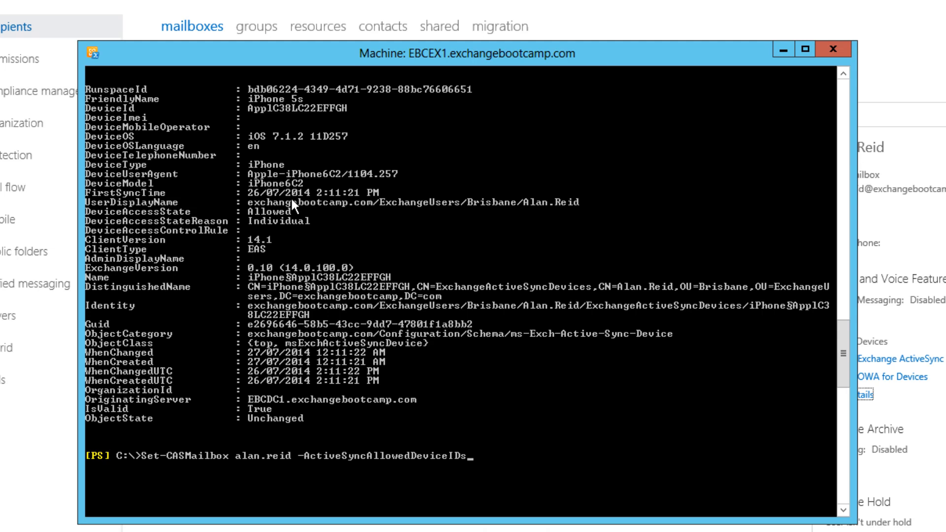
{"action": "type", "text": "$nul"}
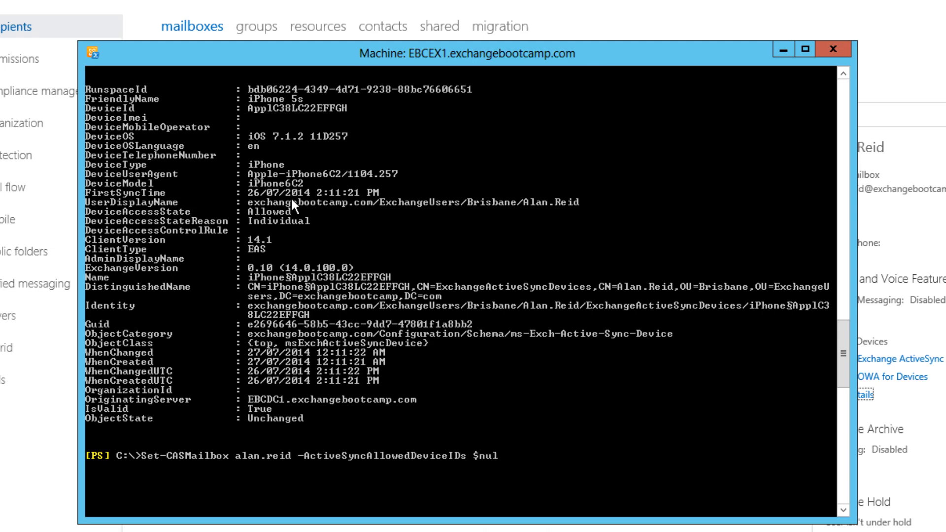
{"action": "type", "text": "l"}
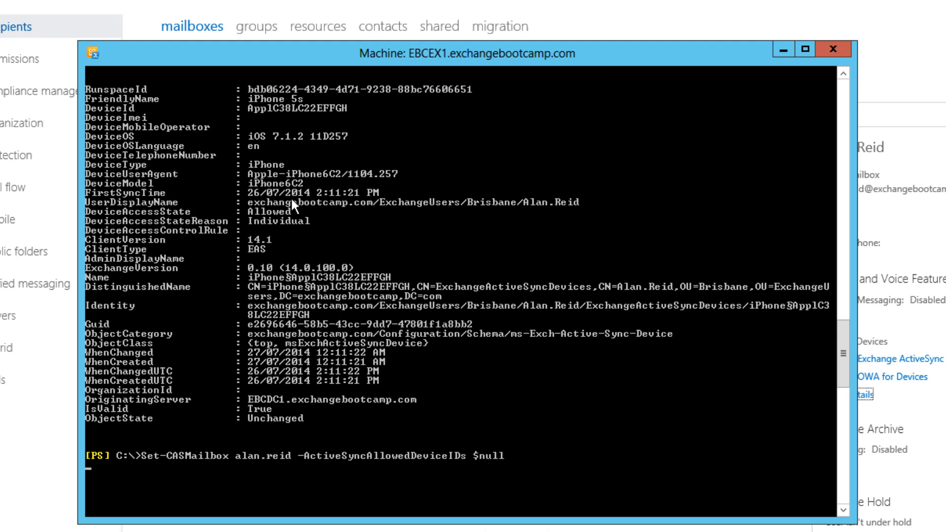
{"action": "type", "text": "Get-MobileDevice -Mailbox alan.reid"}
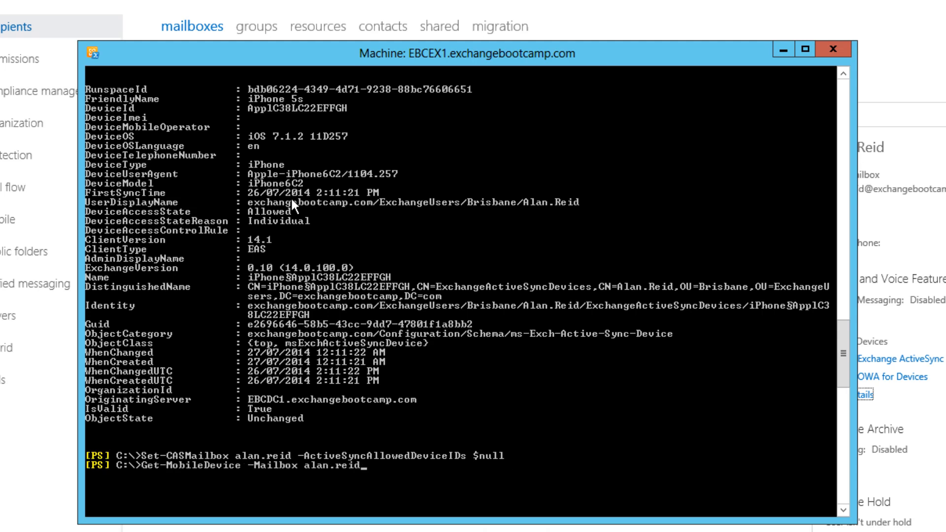
{"action": "type", "text": "Get-CASMailbox alan.reid | fl *device*"}
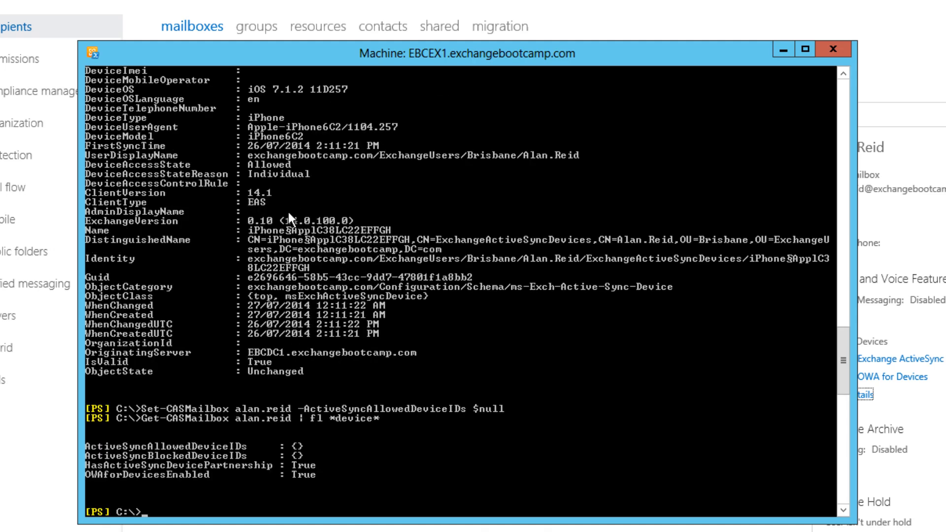
{"action": "mouse_move", "coordinate": [283, 465]}
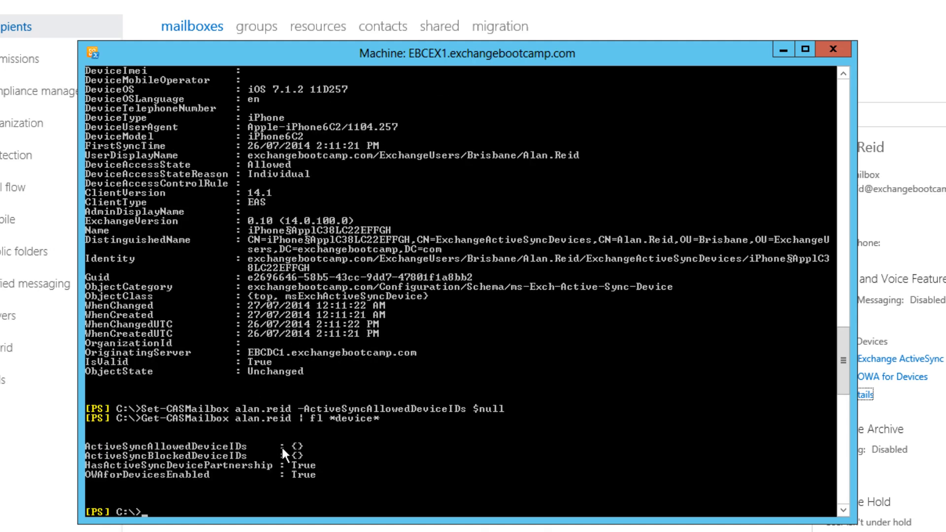
{"action": "mouse_move", "coordinate": [306, 463]}
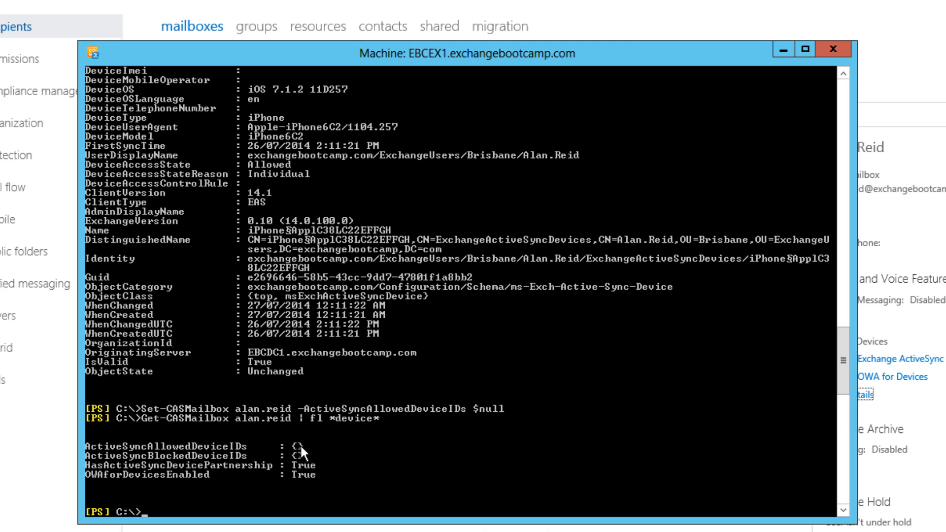
{"action": "mouse_move", "coordinate": [366, 67]}
{"action": "type", "text": "Get-MobileDevice -Mailbox alan.reid"}
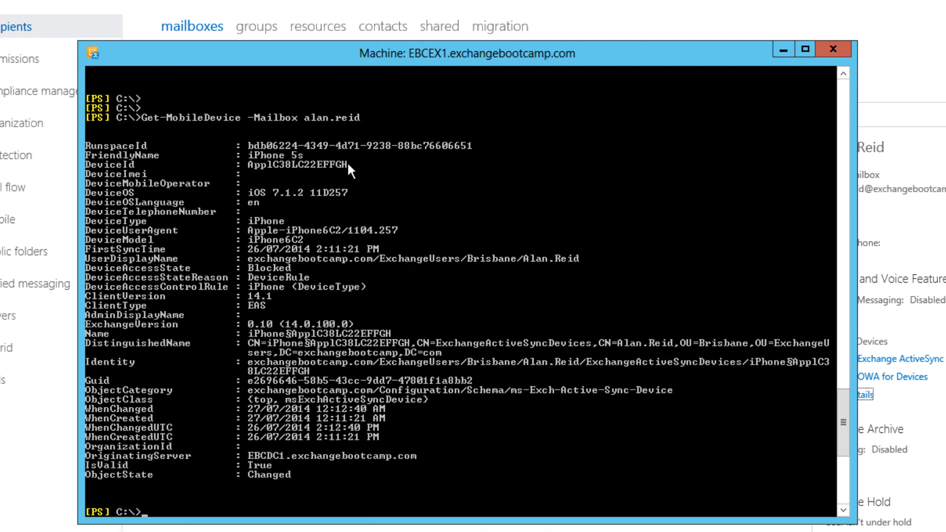
{"action": "mouse_move", "coordinate": [193, 279]}
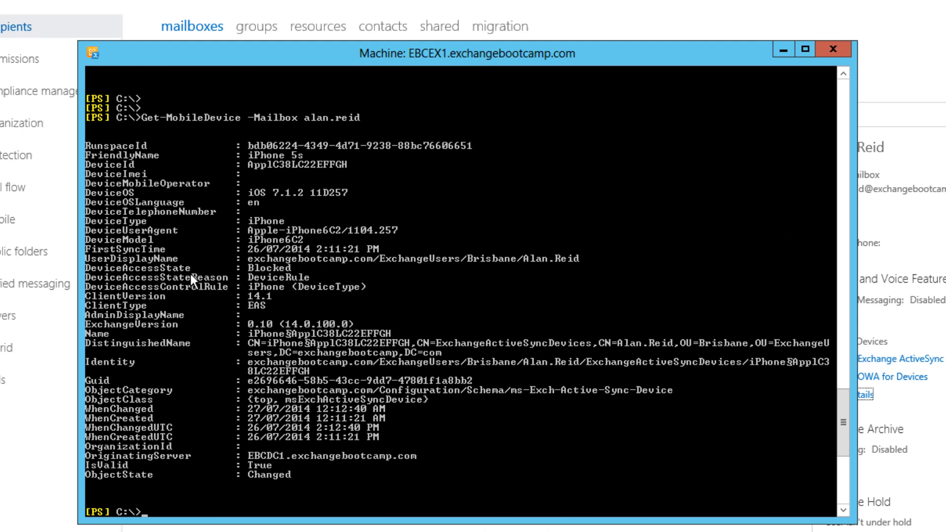
{"action": "mouse_move", "coordinate": [264, 282]}
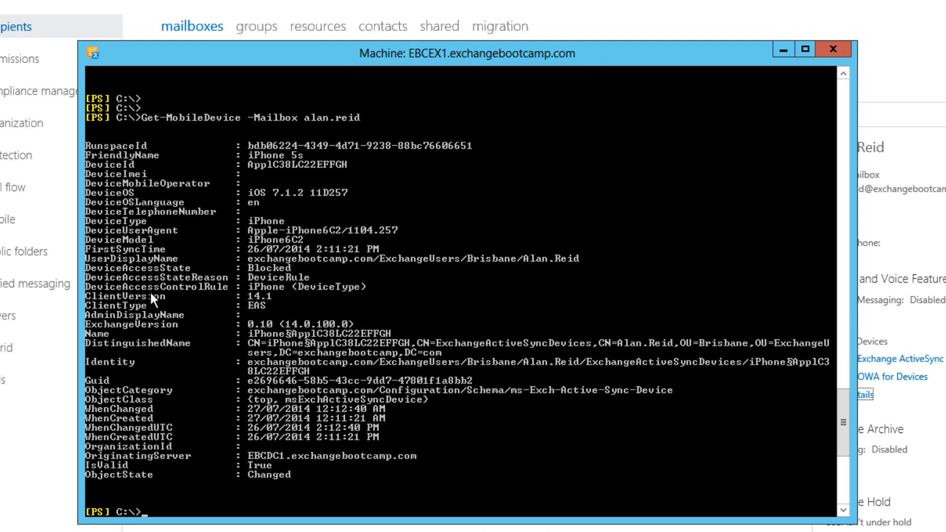
{"action": "mouse_move", "coordinate": [362, 310]}
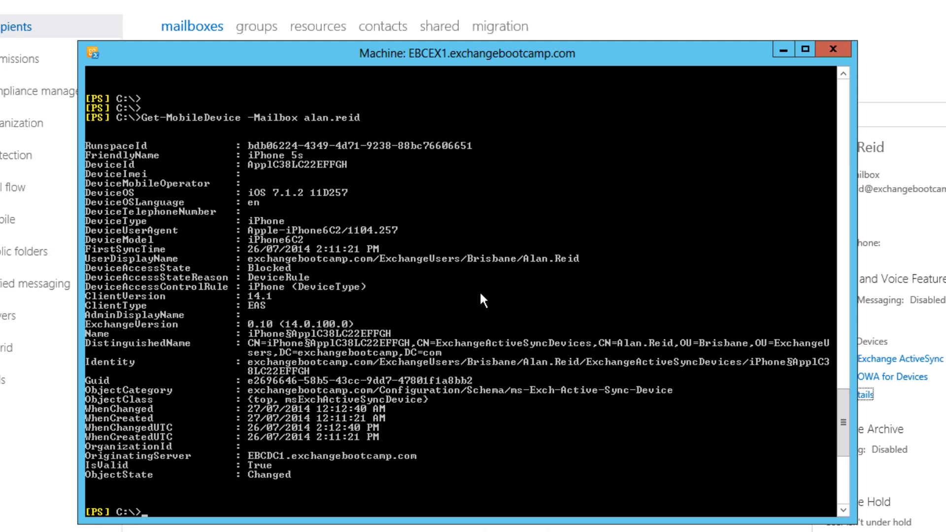
Begin a Get-ActiveSync command to check the iPhone device access rule
{"action": "type", "text": "get-activesy"}
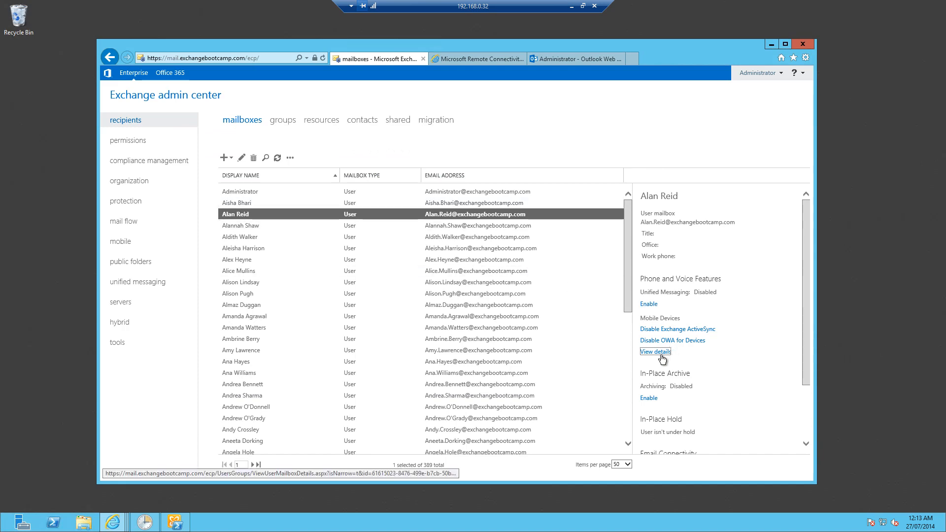
{"action": "left_click", "coordinate": [655, 351]}
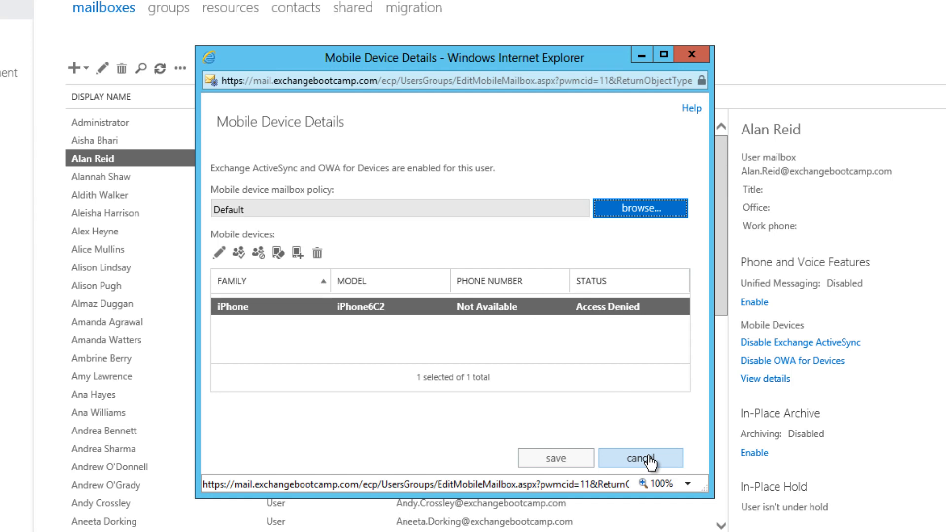
{"action": "left_click", "coordinate": [640, 457]}
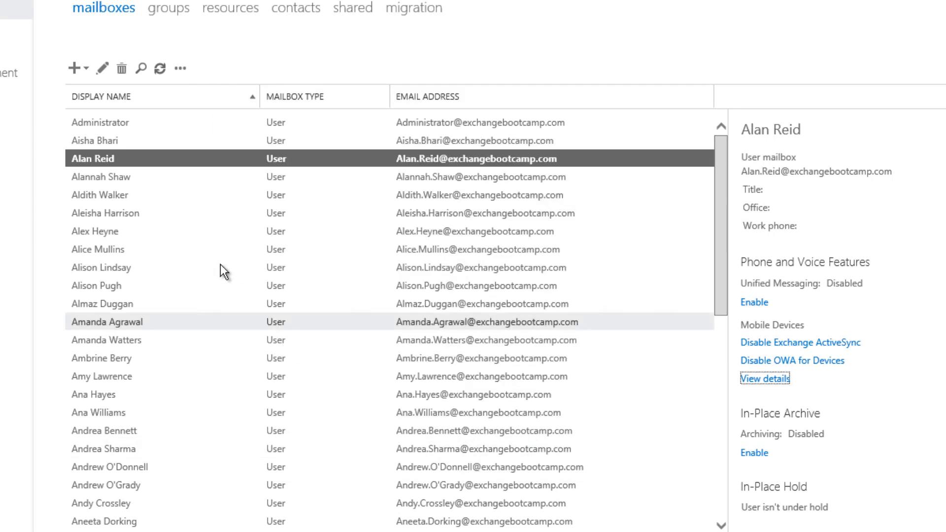
{"action": "mouse_move", "coordinate": [142, 196]}
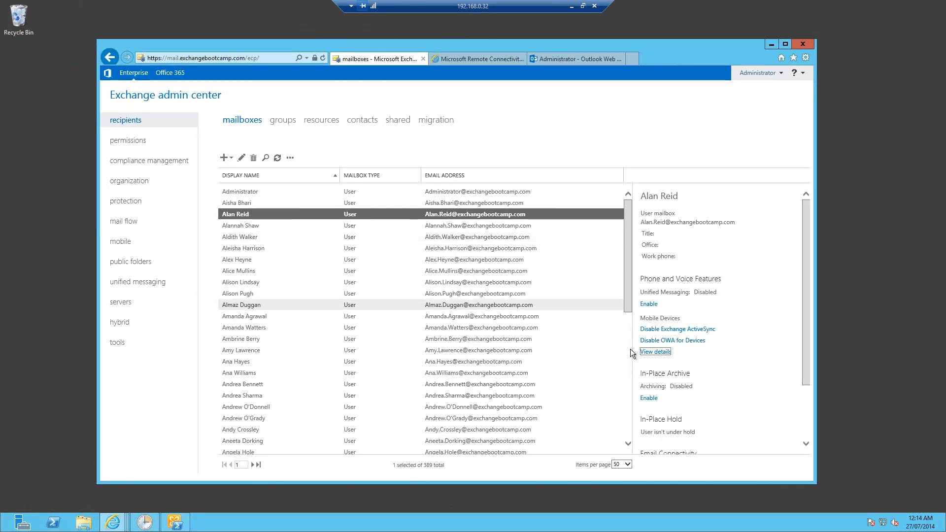
{"action": "left_click", "coordinate": [655, 350]}
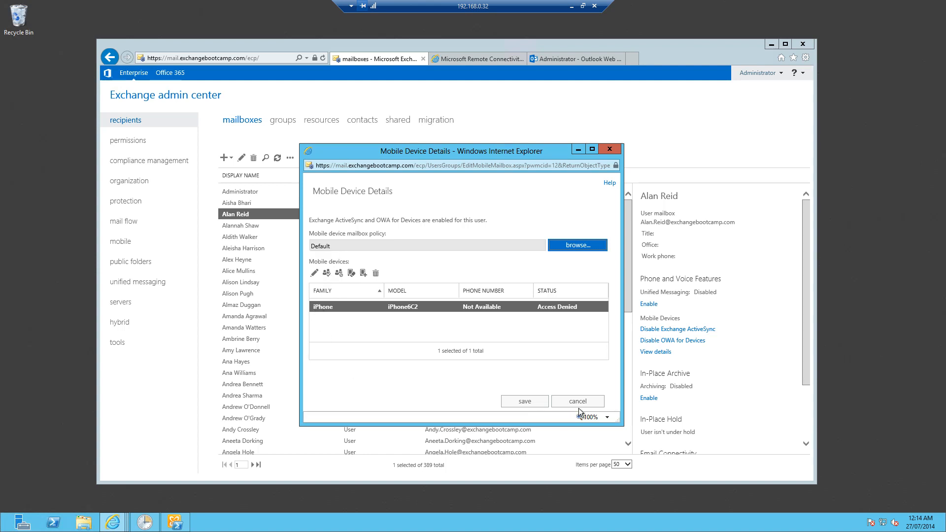
{"action": "left_click", "coordinate": [578, 400]}
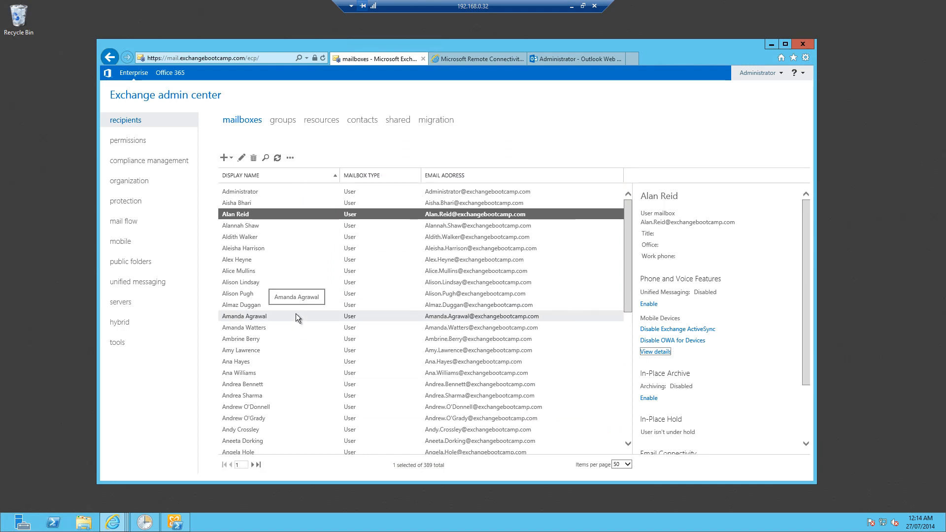
{"action": "mouse_move", "coordinate": [299, 305]}
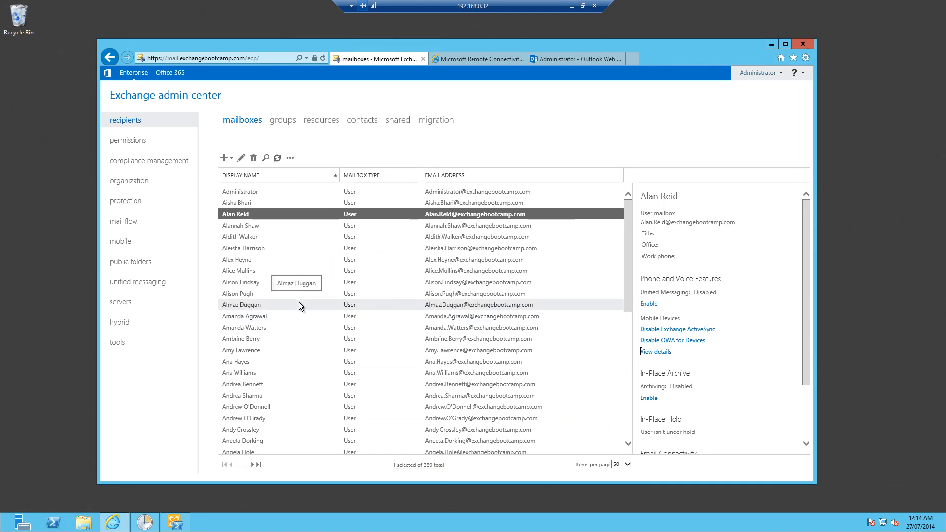
{"action": "mouse_move", "coordinate": [123, 251]}
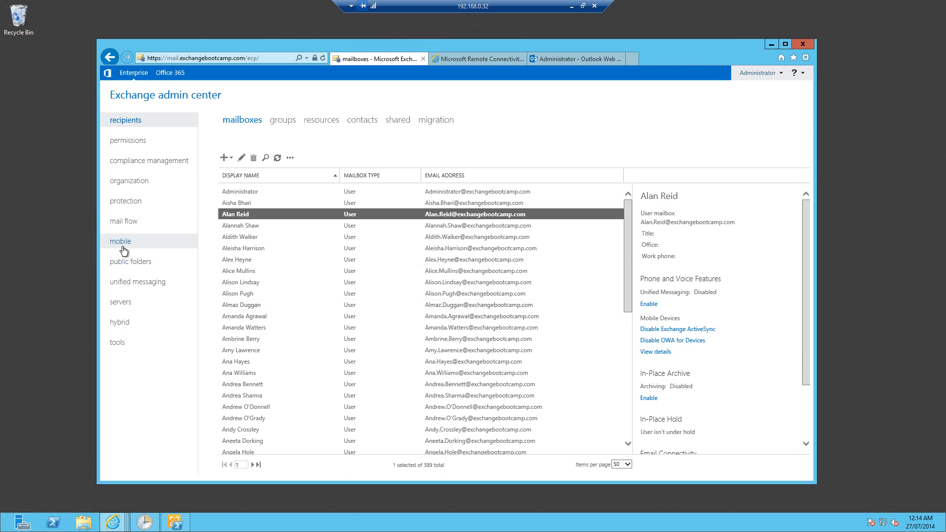
Delete the iPhone (DeviceType) blocking rule under mobile Device Access Rules
{"action": "left_click", "coordinate": [121, 240]}
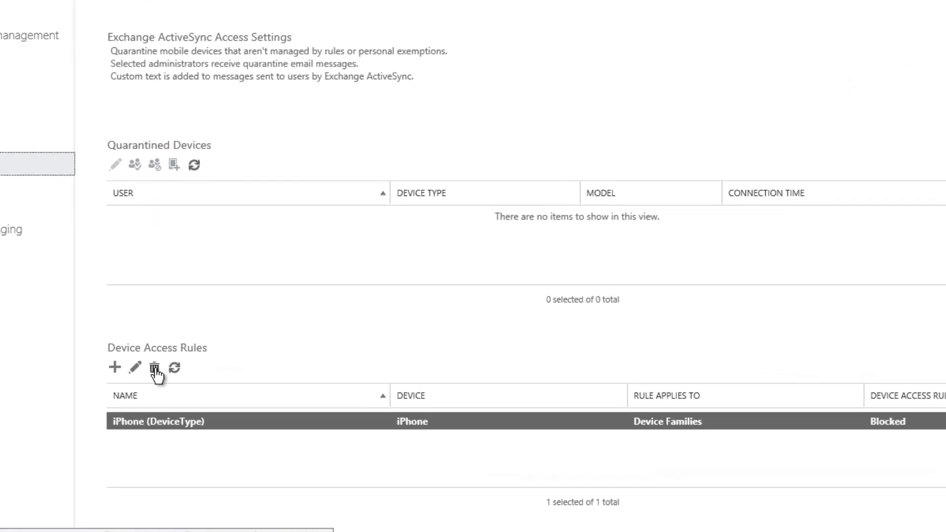
{"action": "mouse_move", "coordinate": [153, 369]}
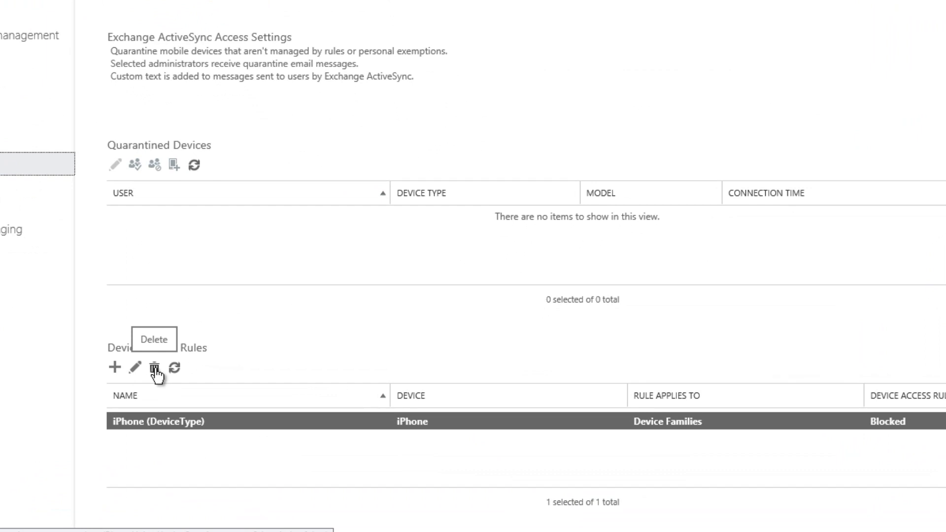
{"action": "mouse_move", "coordinate": [159, 380]}
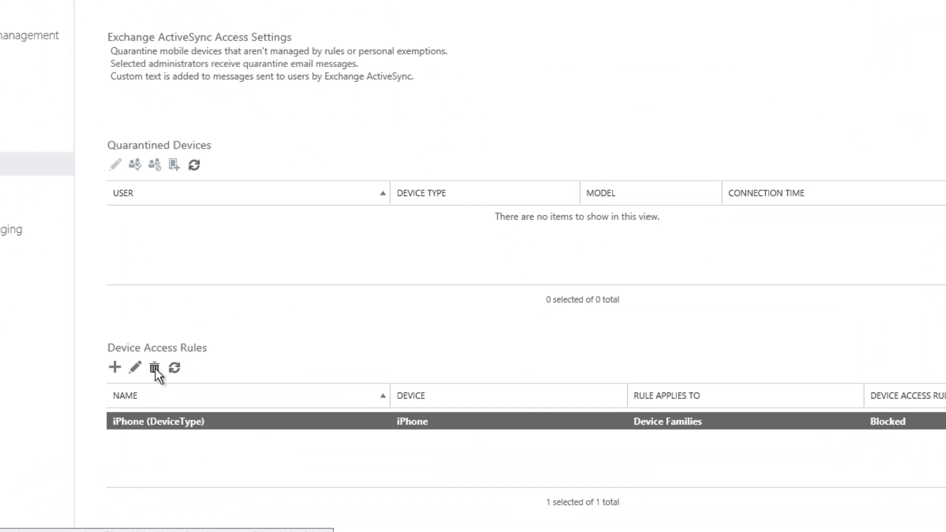
{"action": "left_click", "coordinate": [154, 368]}
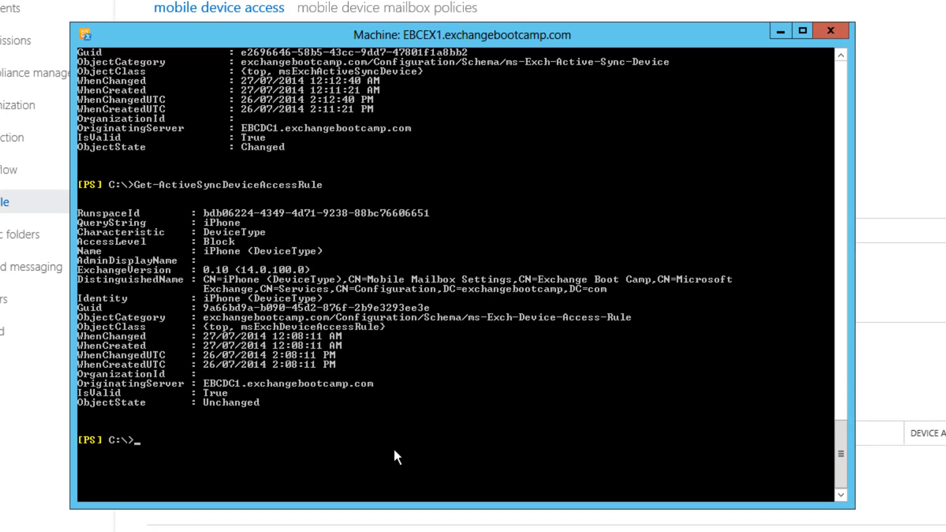
{"action": "type", "text": "Get-MobileDevice -Mailbox alan.reid"}
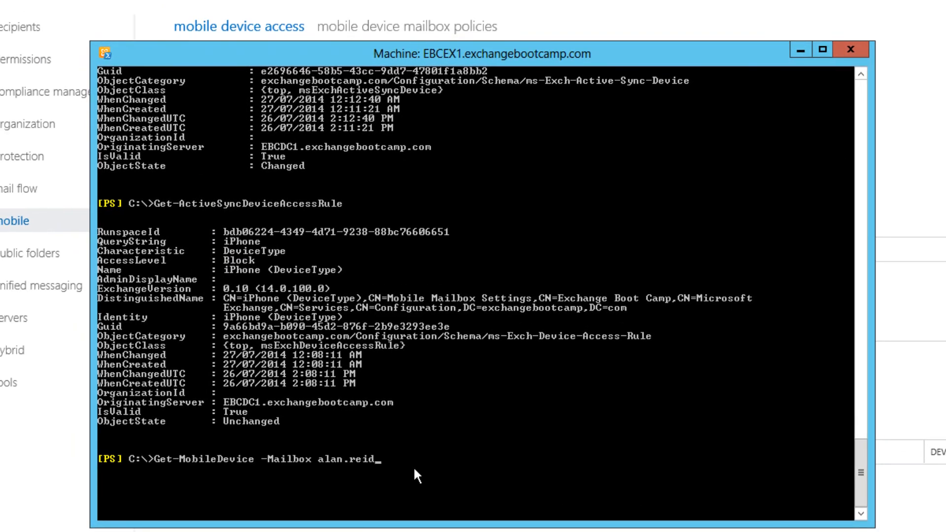
{"action": "type", "text": "Get-CASMailbox alan.reid | fl *device*"}
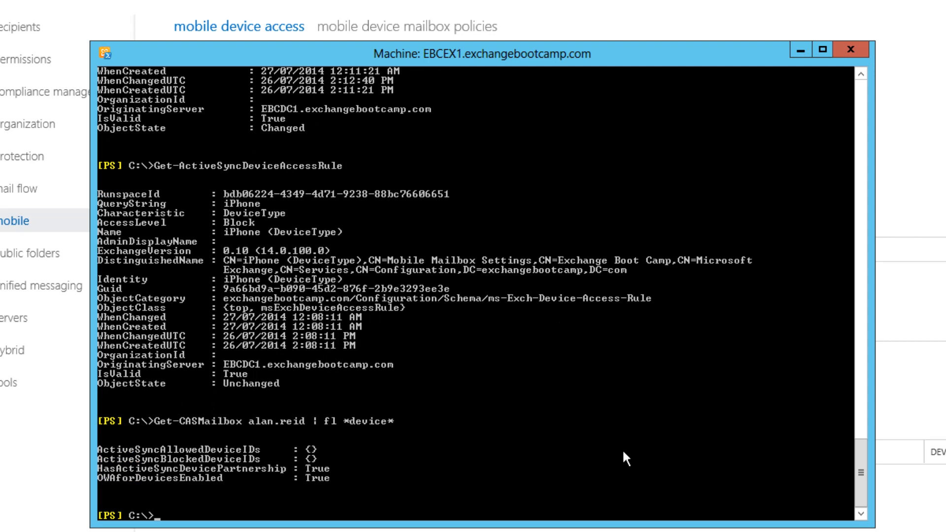
{"action": "type", "text": "Get-MobileDevice -Mailbox alan.reid"}
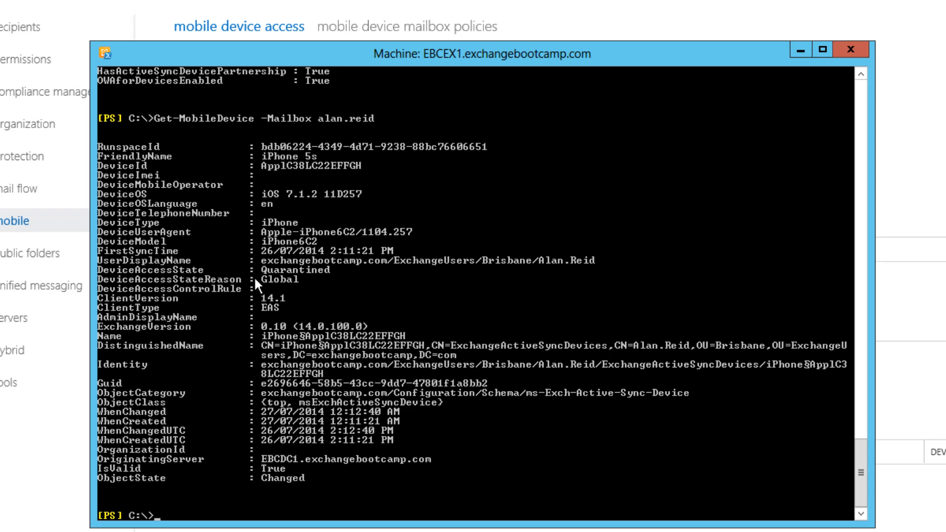
{"action": "mouse_move", "coordinate": [284, 288]}
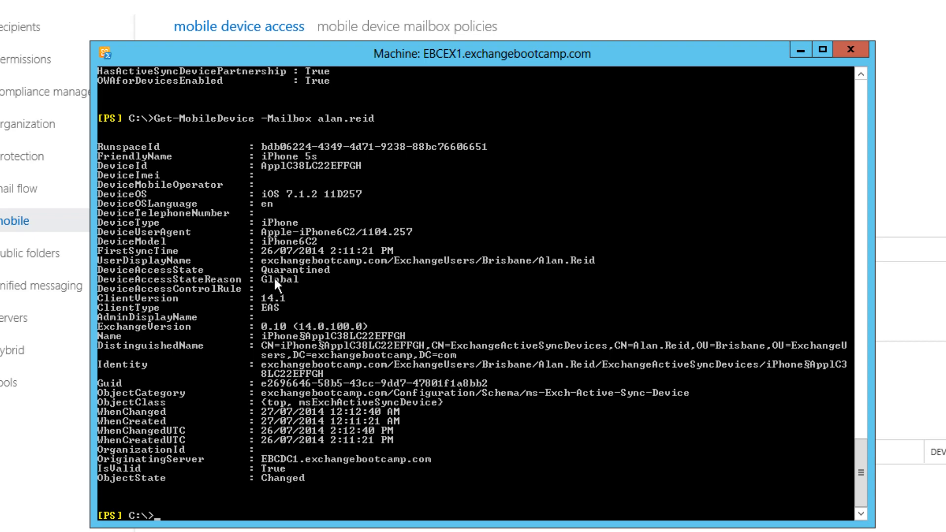
{"action": "mouse_move", "coordinate": [297, 284]}
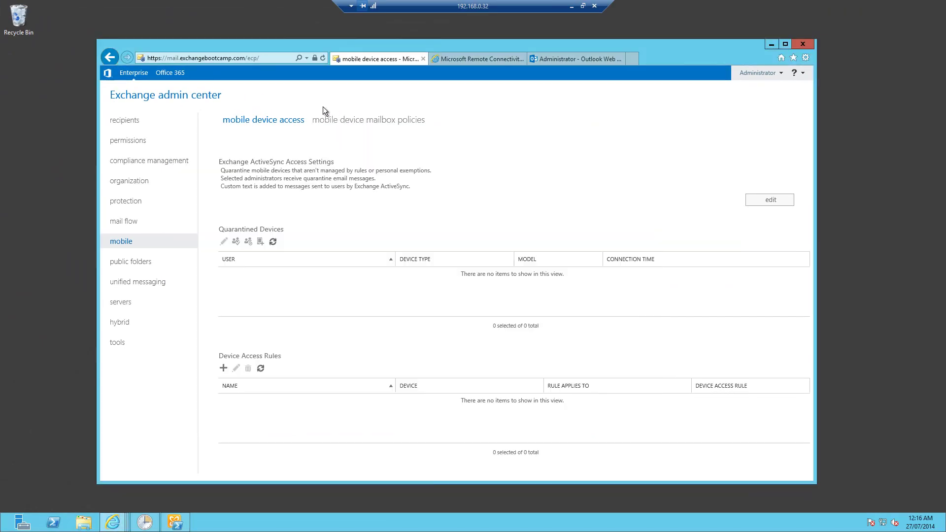
Set Exchange ActiveSync default access for unmanaged devices to Allow, then return to the shell
{"action": "left_click", "coordinate": [769, 198]}
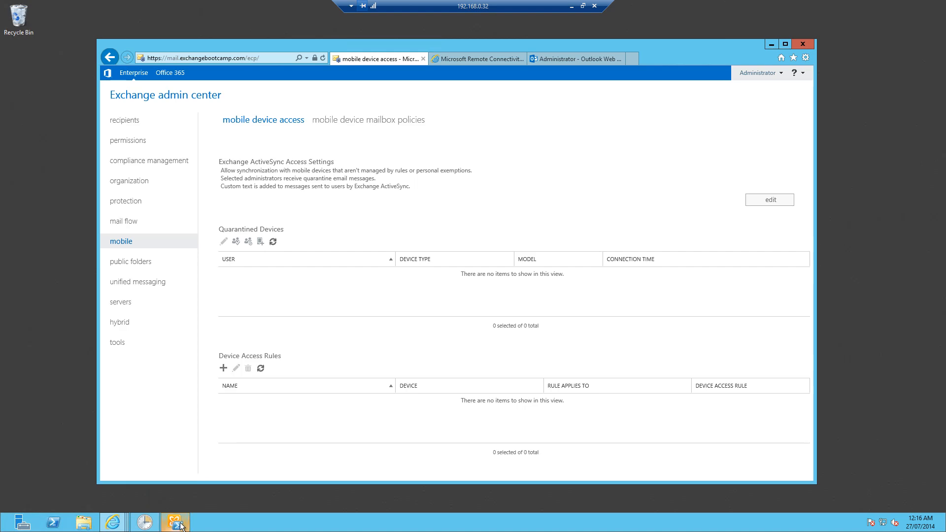
{"action": "left_click", "coordinate": [174, 522]}
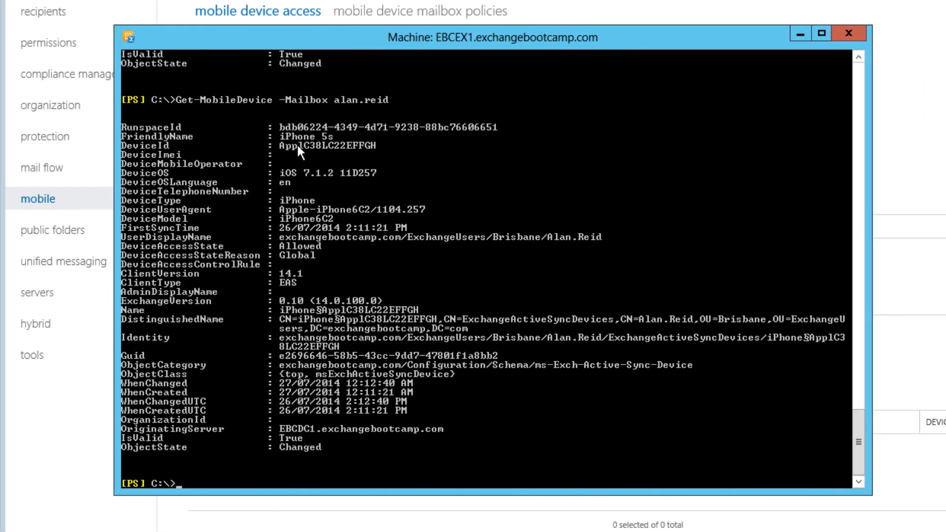
{"action": "mouse_move", "coordinate": [309, 256]}
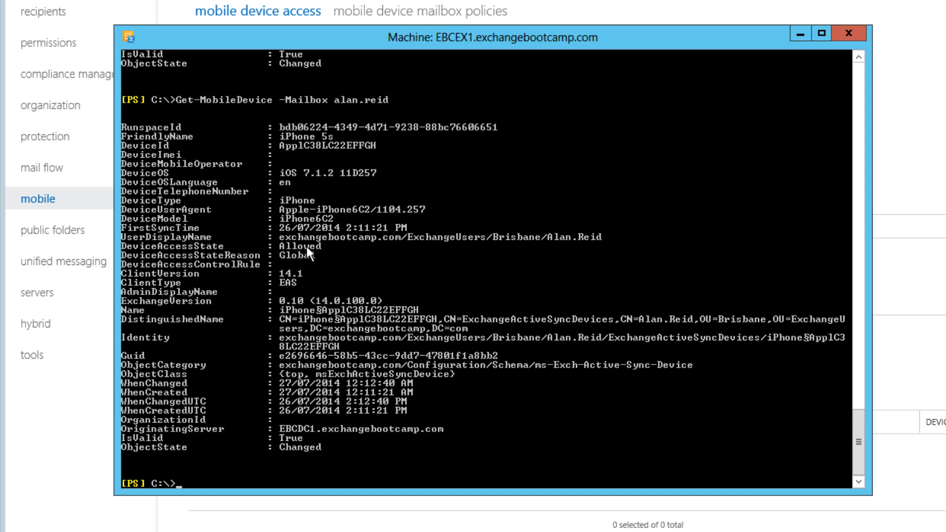
{"action": "mouse_move", "coordinate": [293, 268]}
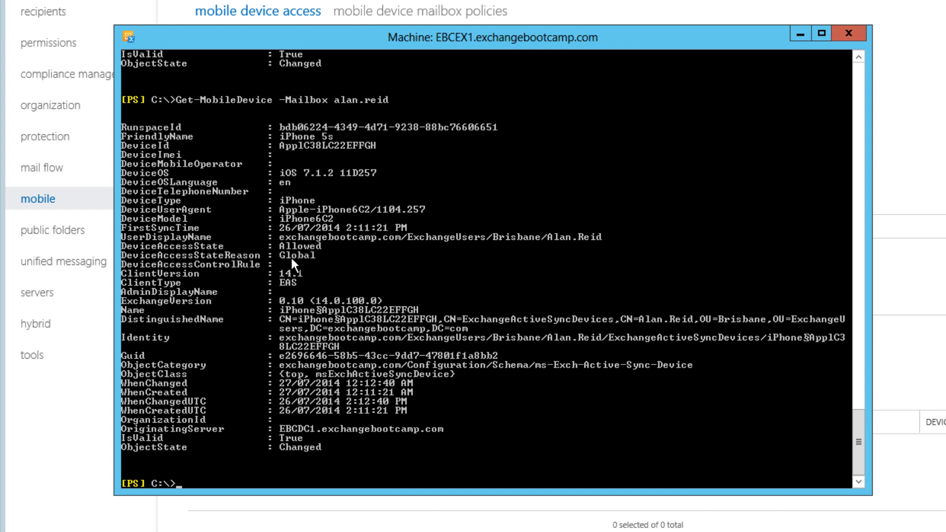
{"action": "mouse_move", "coordinate": [444, 260]}
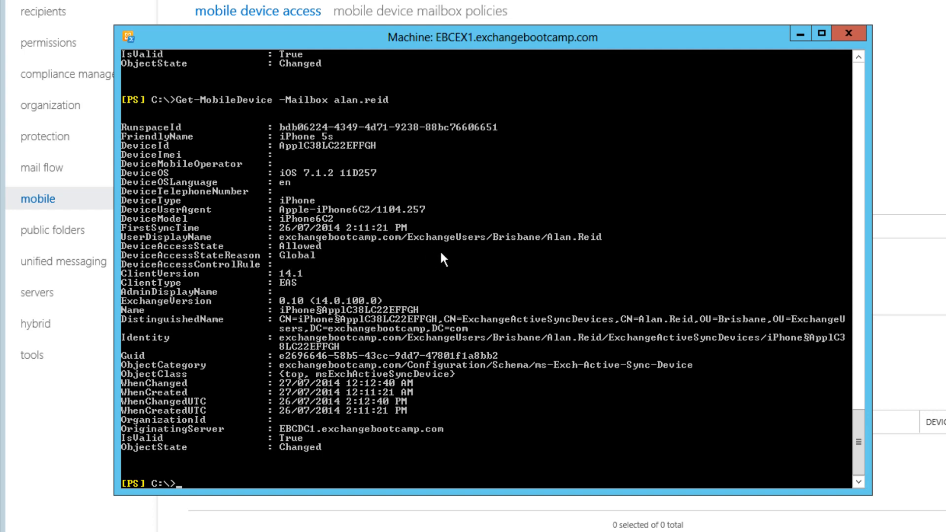
{"action": "type", "text": "Get-CASMailbox alan.reid | fl *device*"}
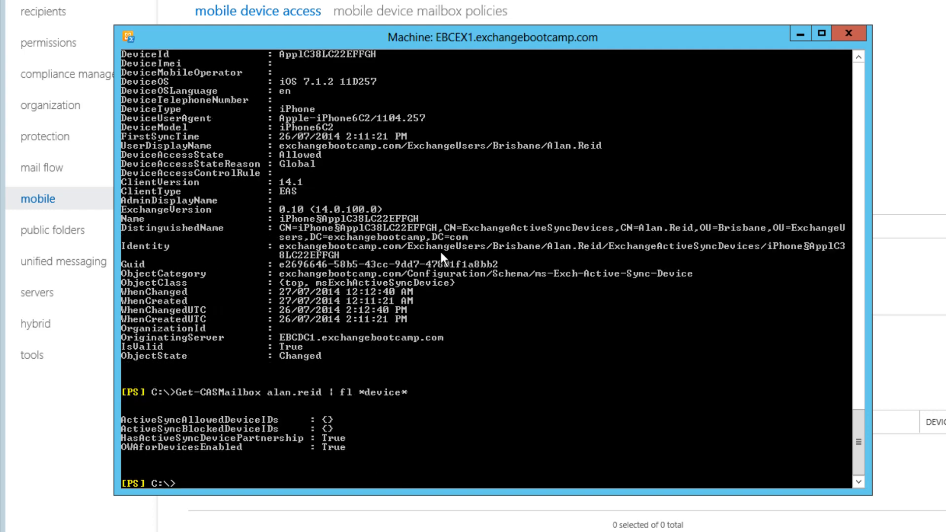
{"action": "mouse_move", "coordinate": [313, 438]}
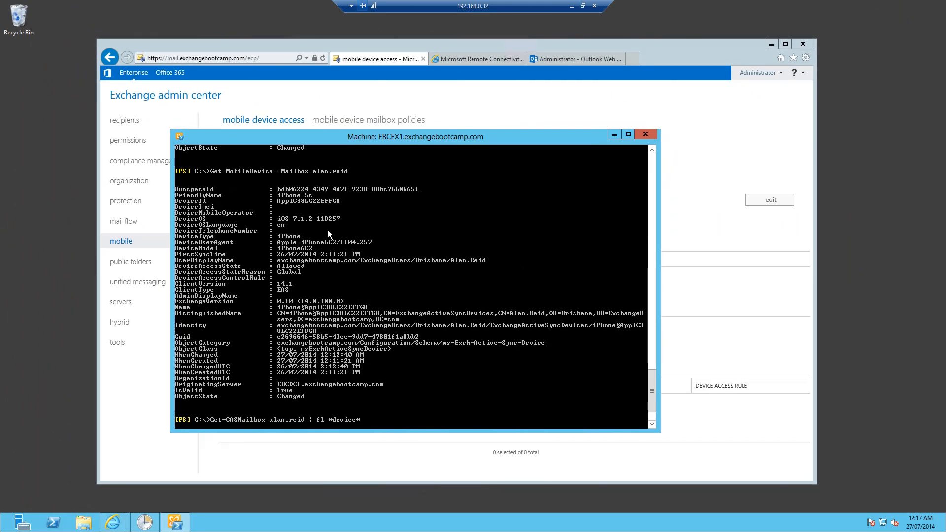
{"action": "mouse_move", "coordinate": [307, 241]}
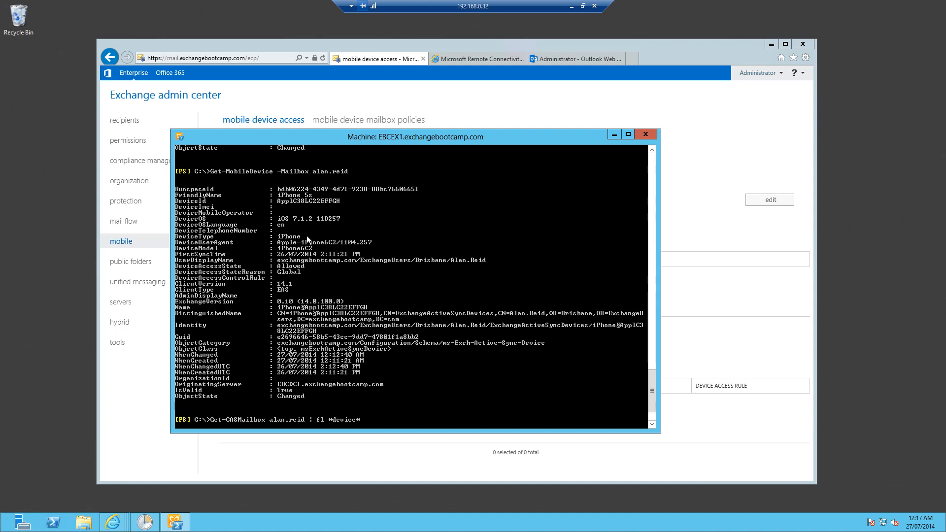
{"action": "mouse_move", "coordinate": [310, 246]}
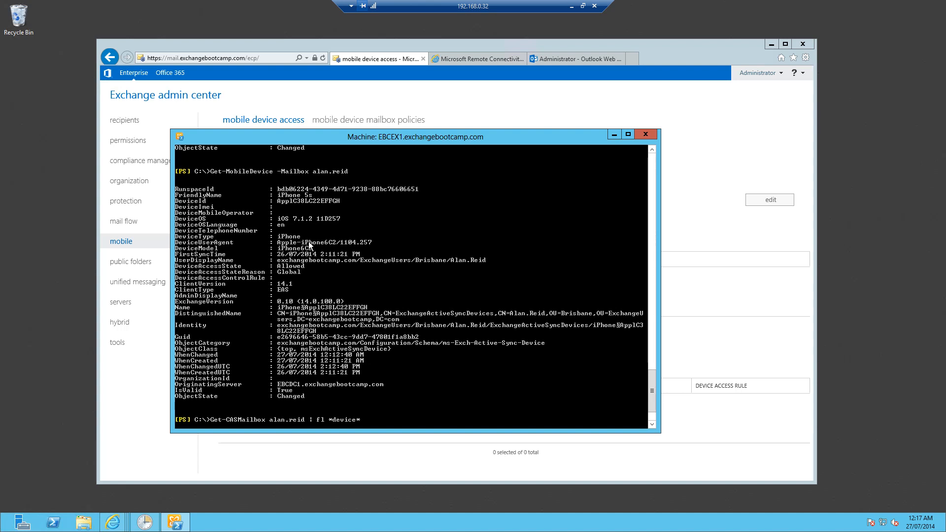
{"action": "mouse_move", "coordinate": [347, 218]}
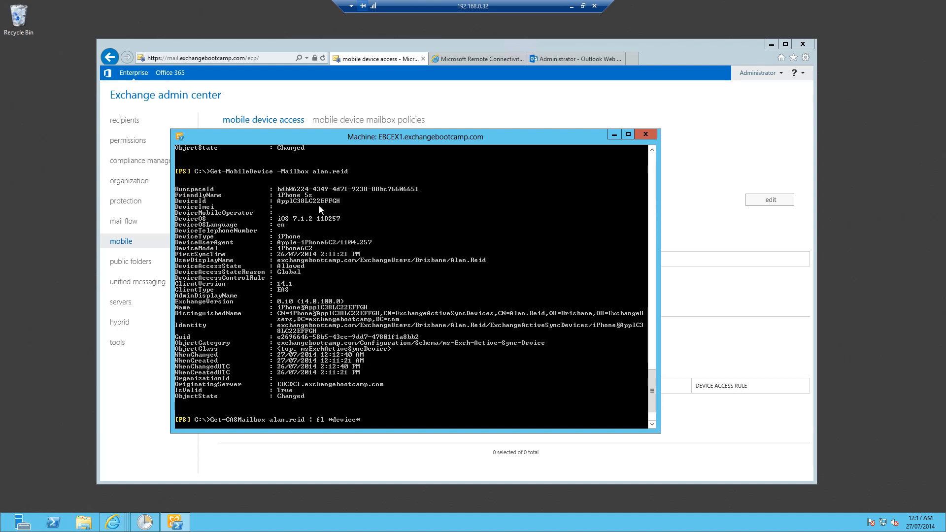
{"action": "mouse_move", "coordinate": [296, 212]}
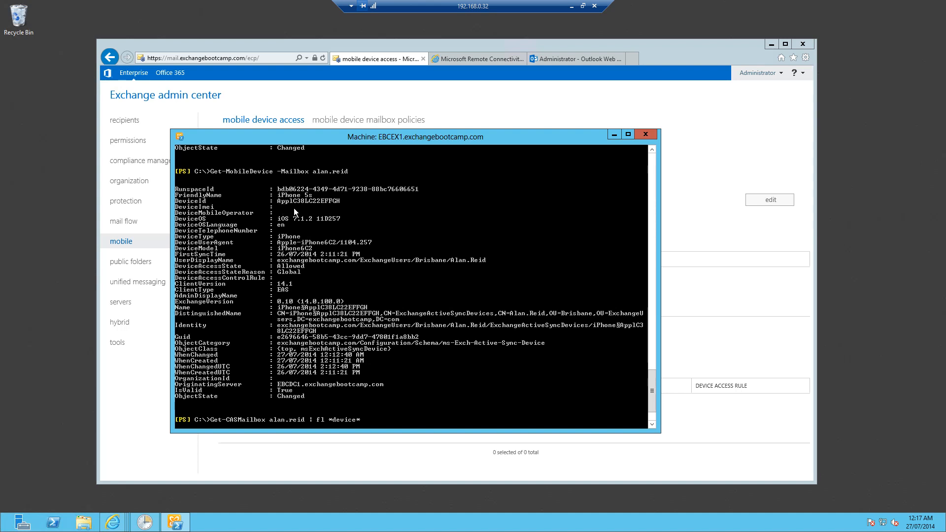